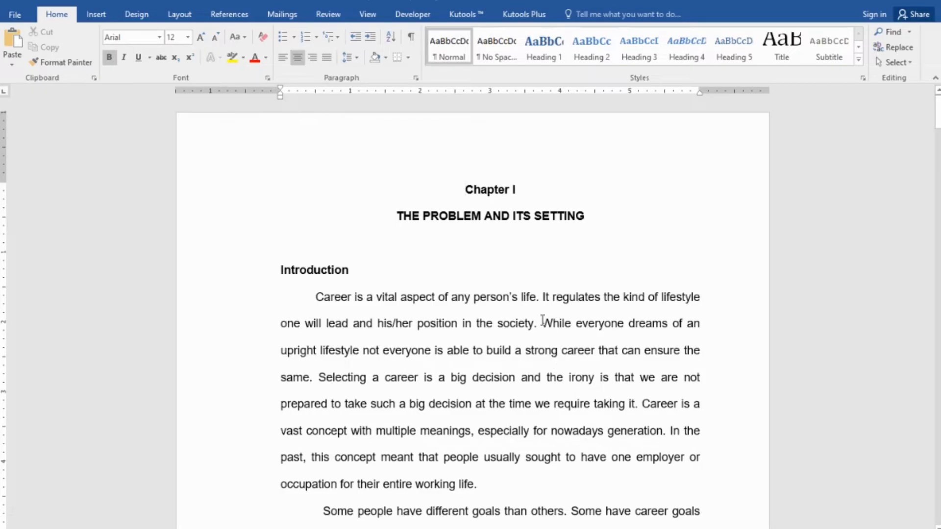
mouse_move(560, 166)
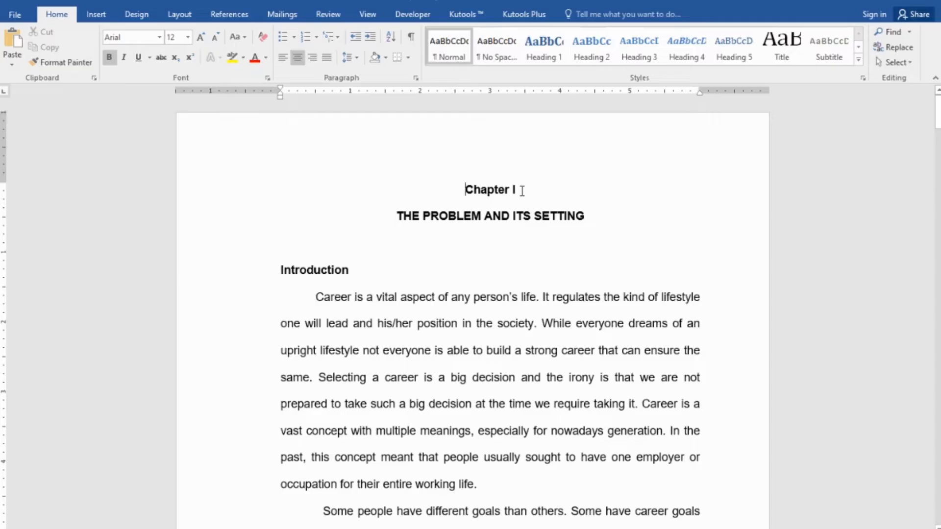
mouse_move(487, 213)
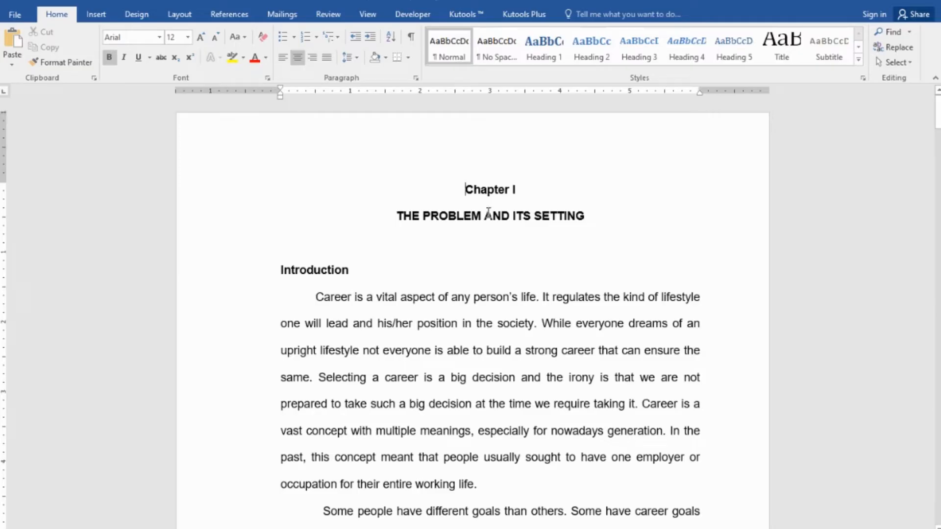
Add a blank page before Chapter I and place the cursor on it.
scroll(down, 3)
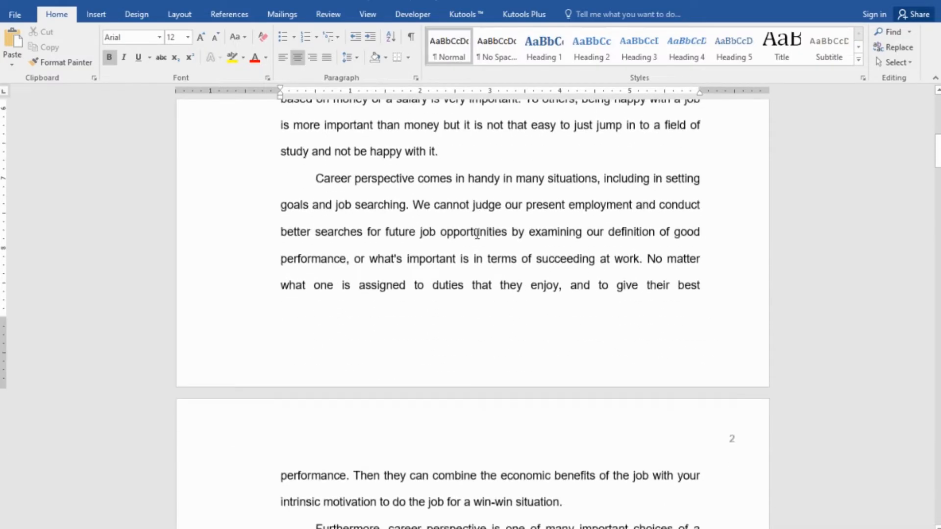
scroll(down, 3)
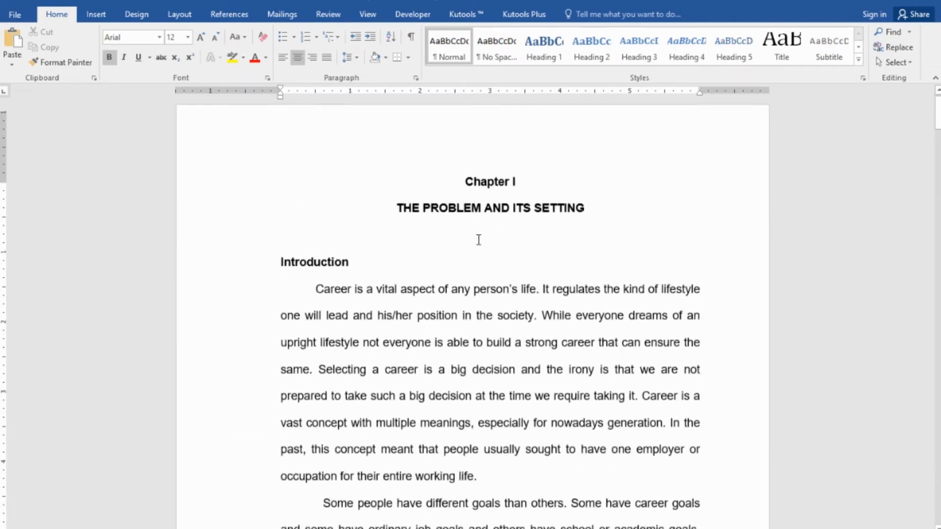
scroll(down, 3)
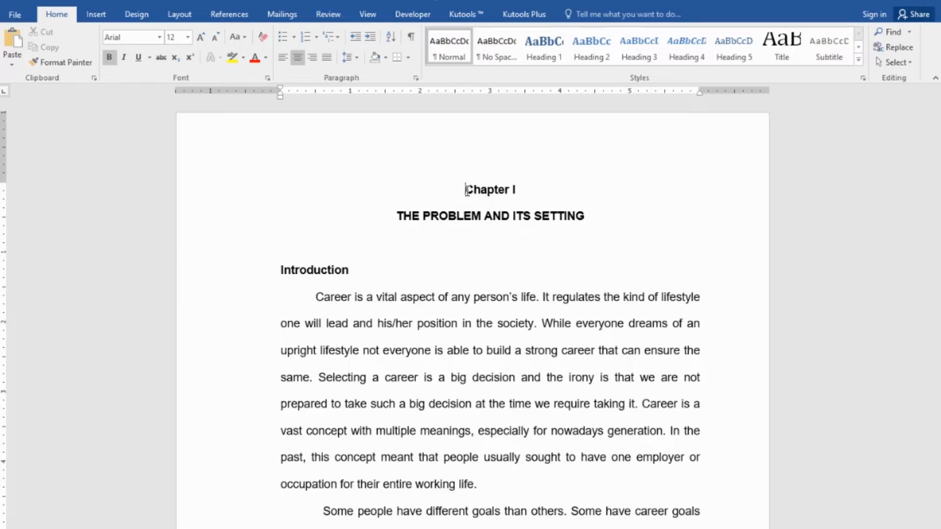
mouse_move(429, 192)
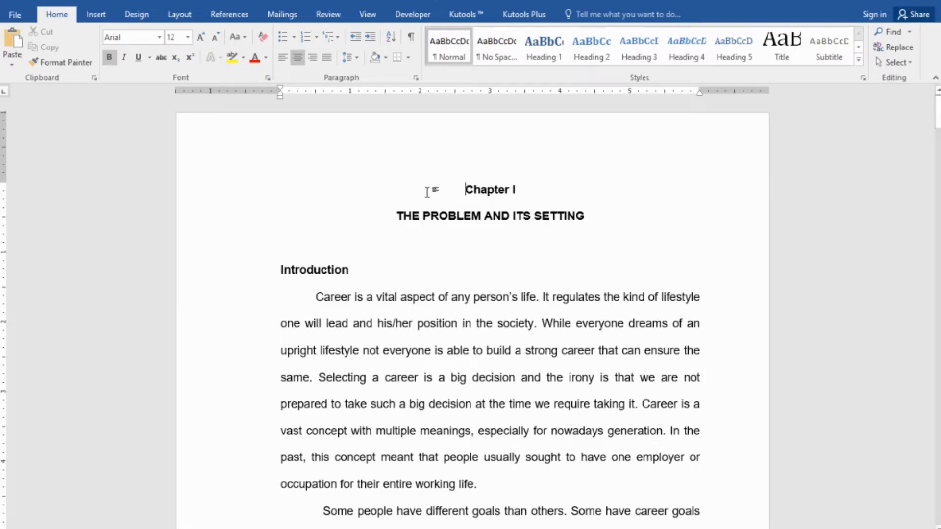
mouse_move(95, 14)
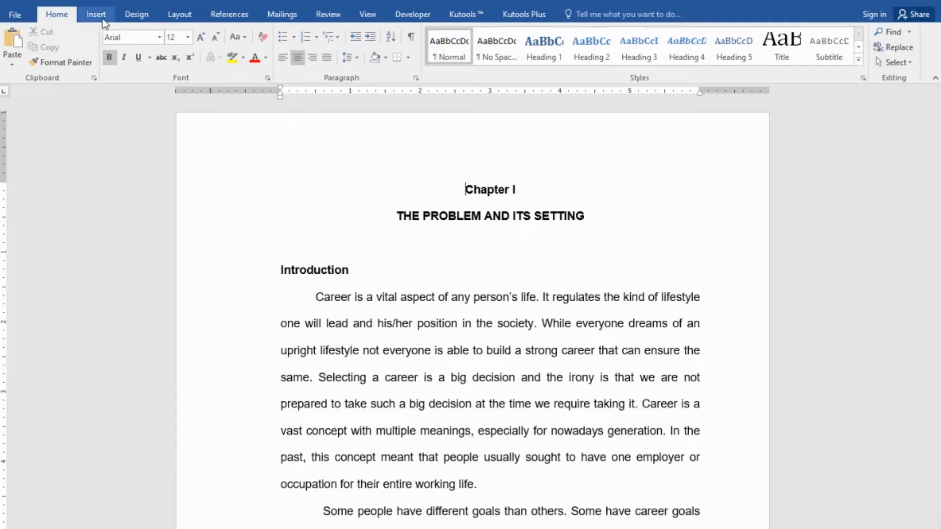
click(95, 13)
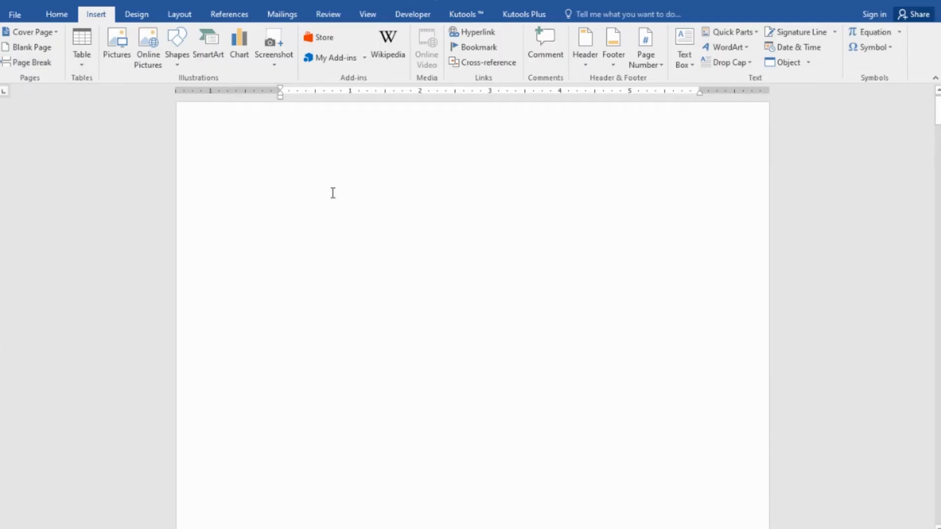
click(282, 188)
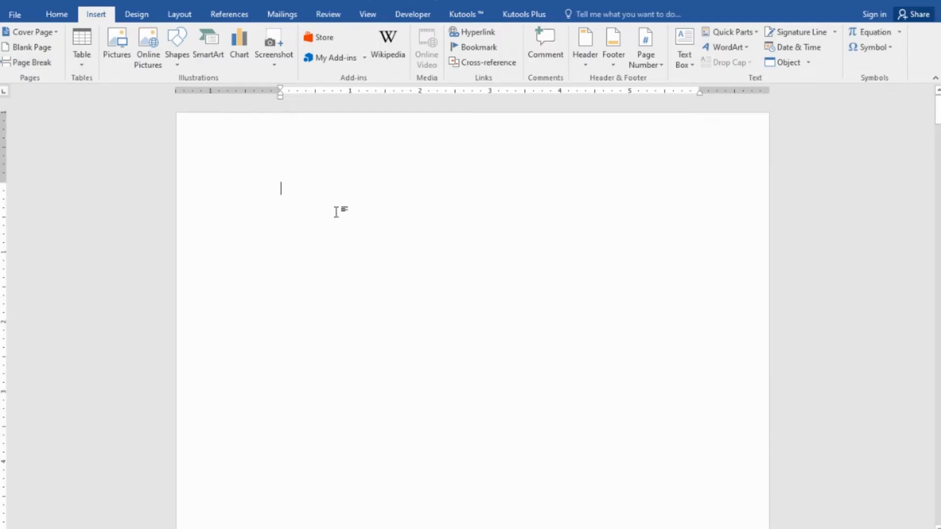
Draft a manual Table of Contents listing Introduction on page 2 and Scope with a dotted leader.
text(Table of Co)
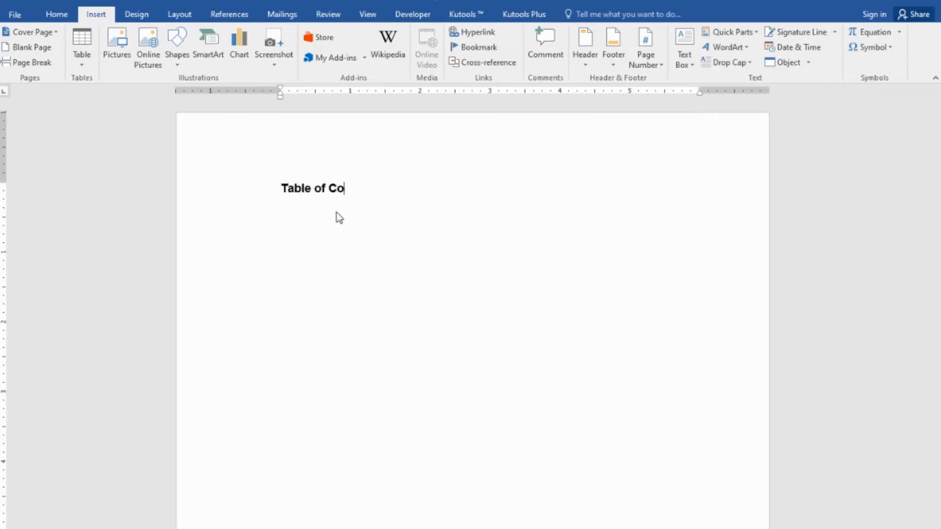
text(ntents)
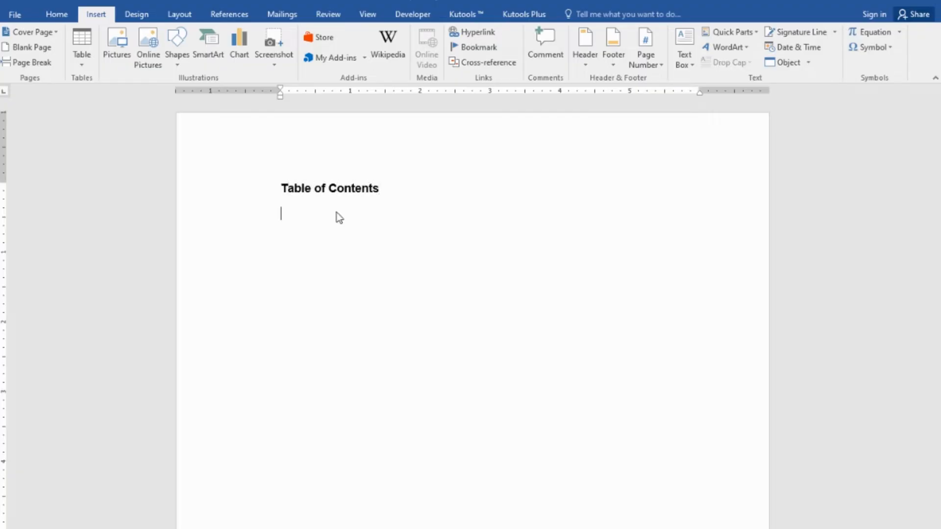
text(Intr)
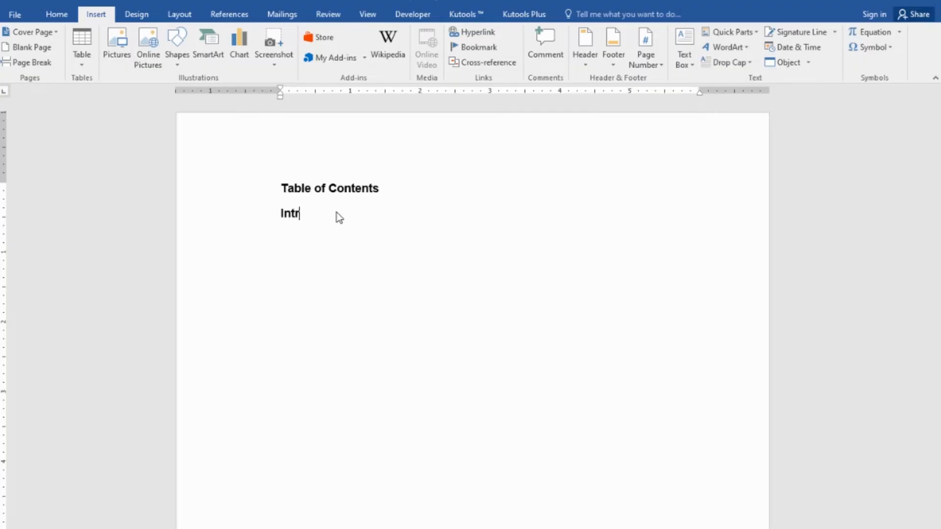
text(oduction)
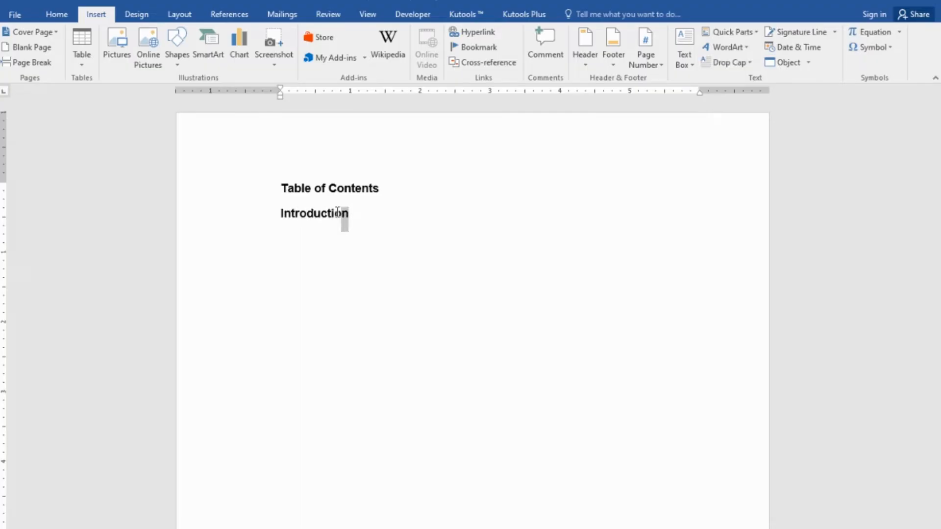
text(...)
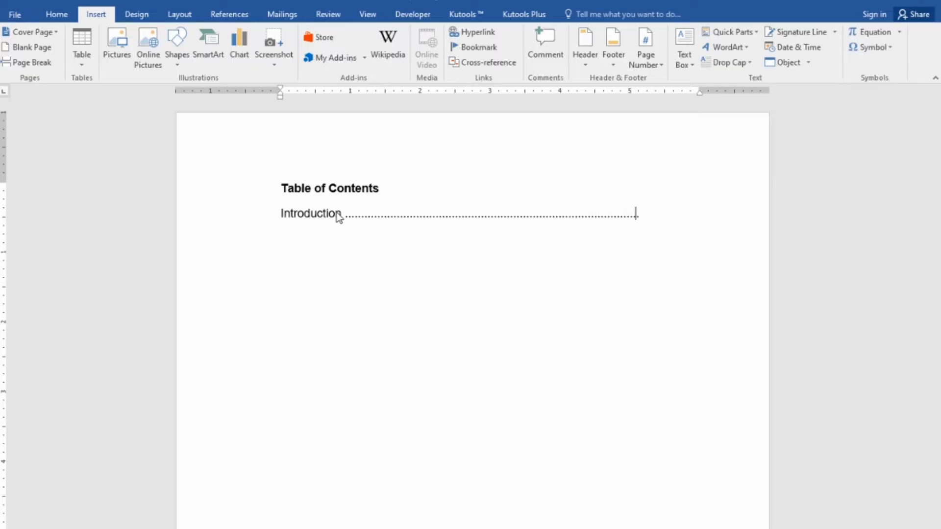
text(2)
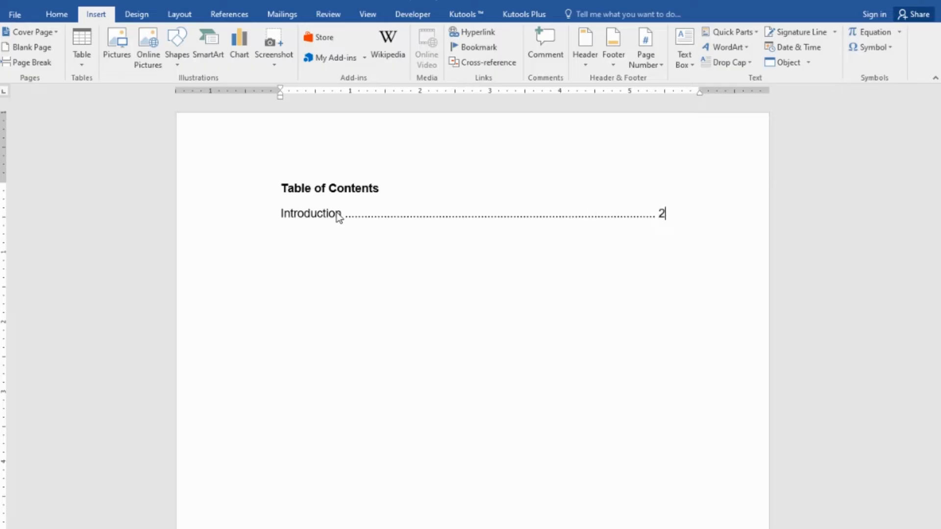
text(Scope)
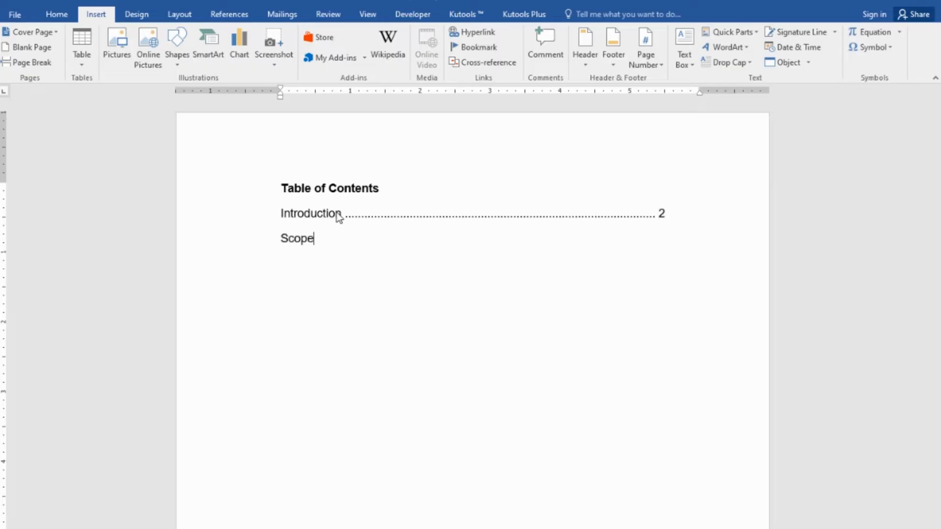
key(Tab)
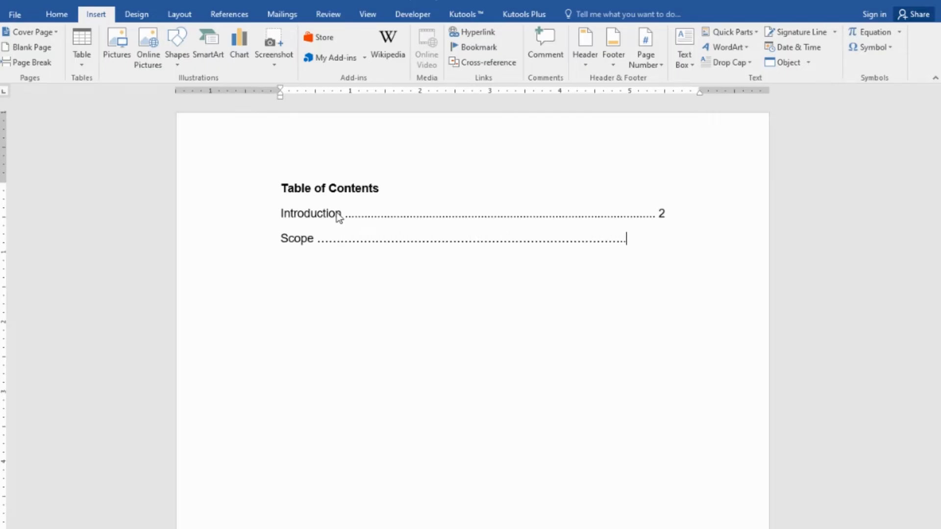
text($)
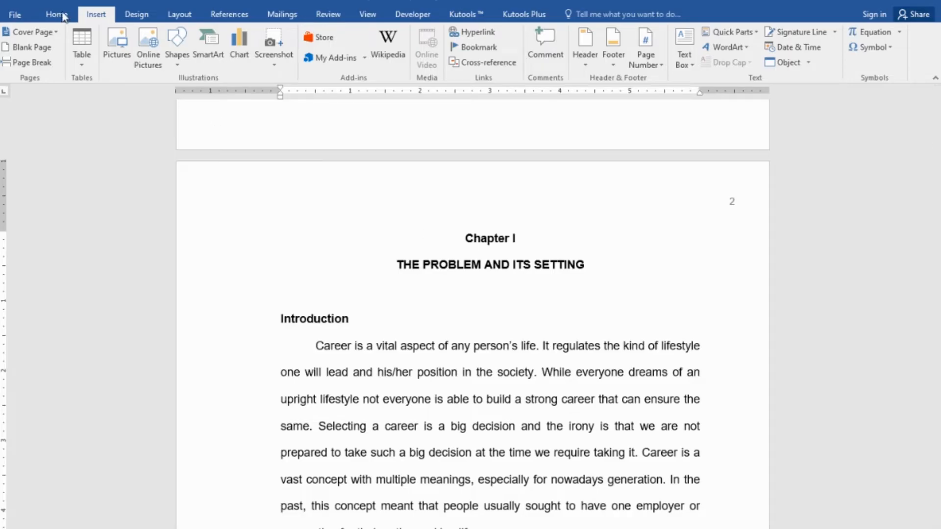
Select the Chapter I title and give it the Heading 1 style from the Home Styles gallery.
click(57, 14)
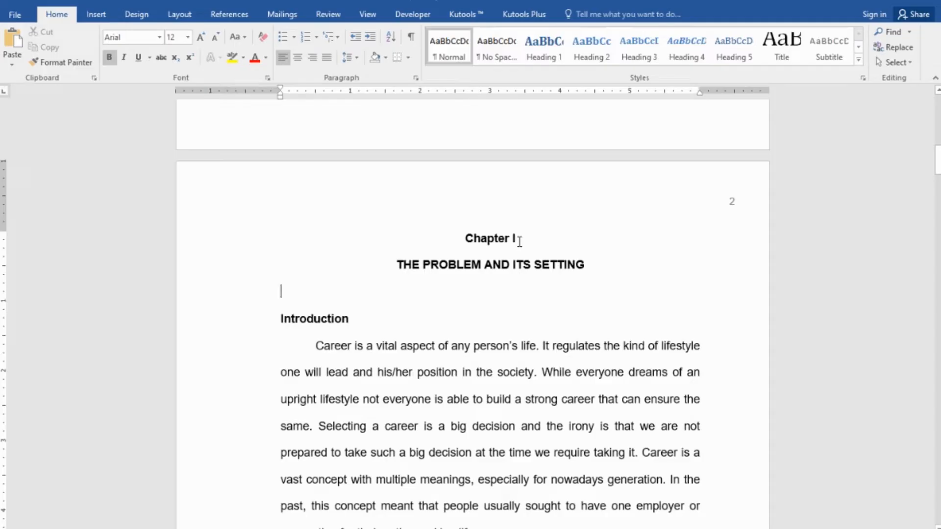
double_click(489, 238)
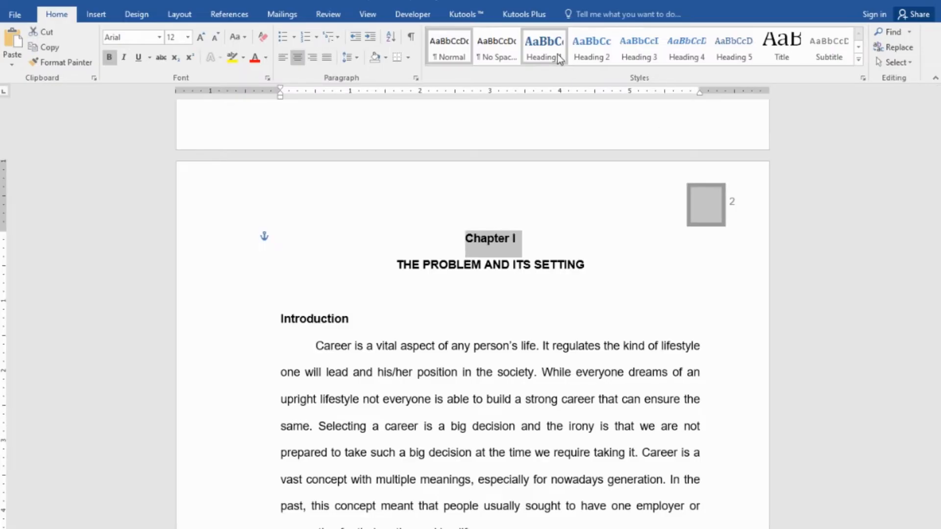
click(543, 47)
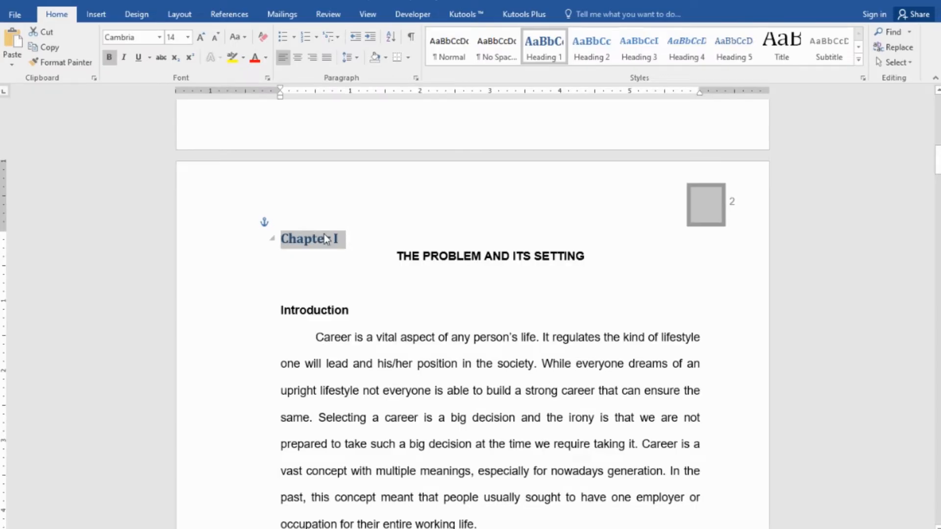
mouse_move(326, 248)
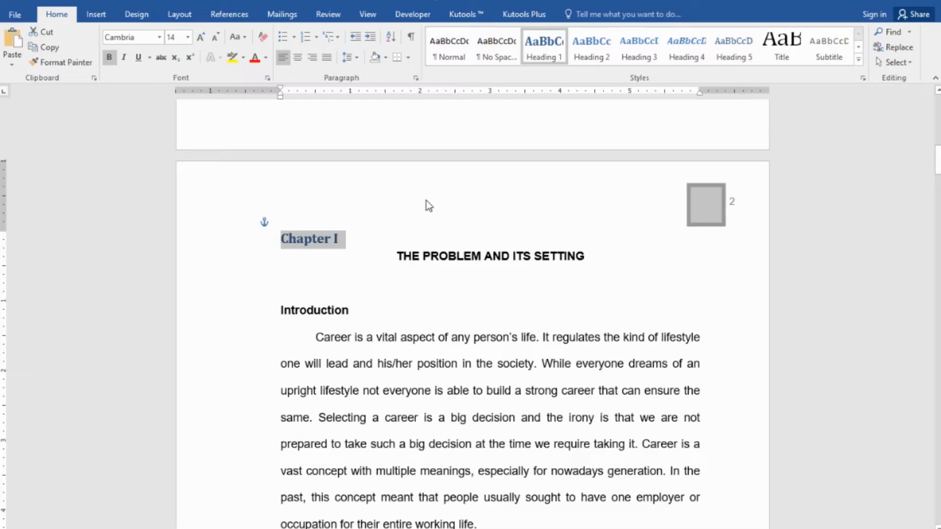
Modify the Heading 1 style to use Arial at 12 pt.
right_click(544, 48)
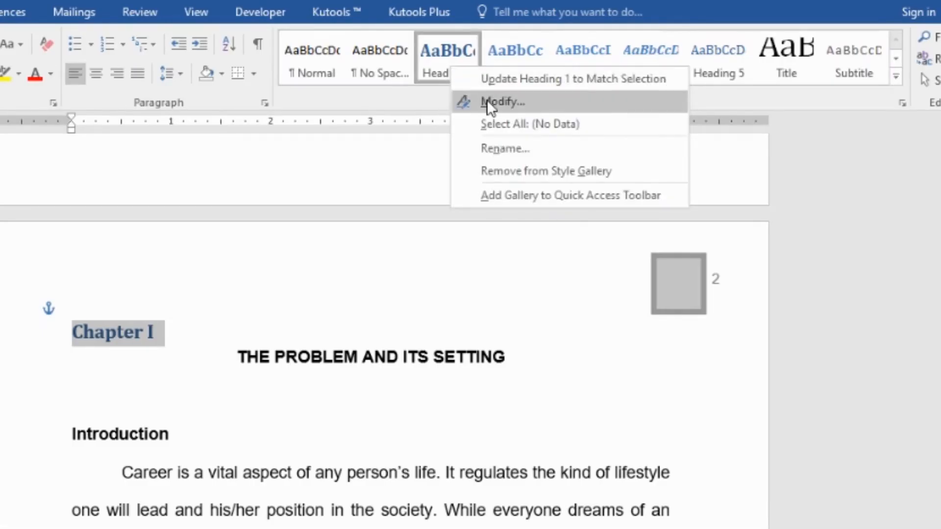
click(503, 101)
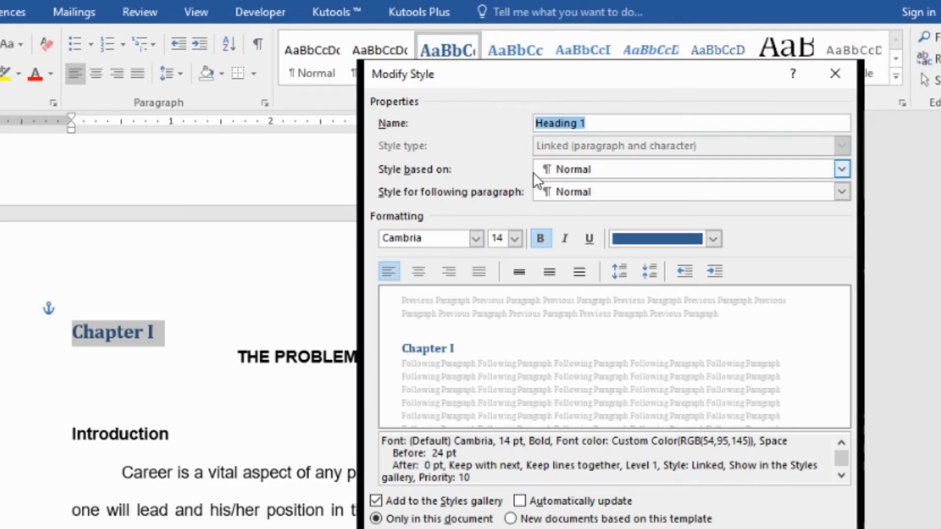
click(477, 239)
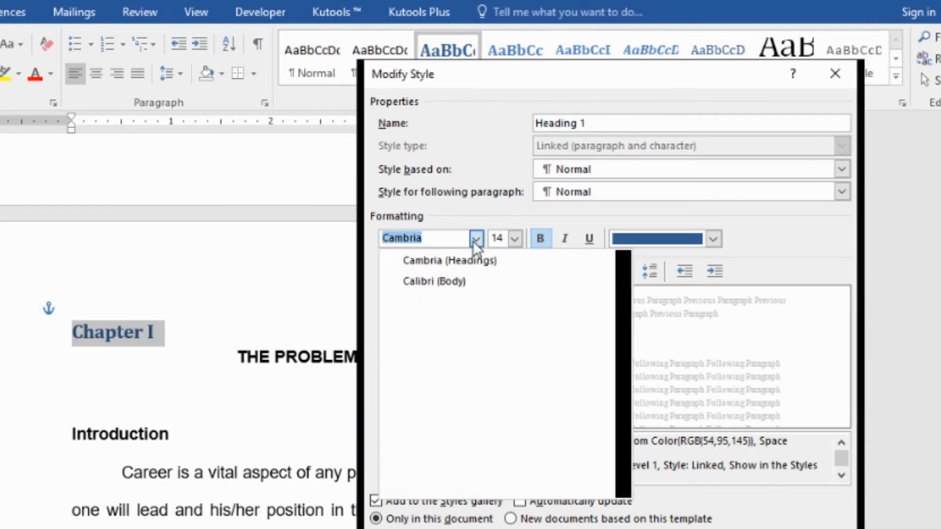
click(477, 238)
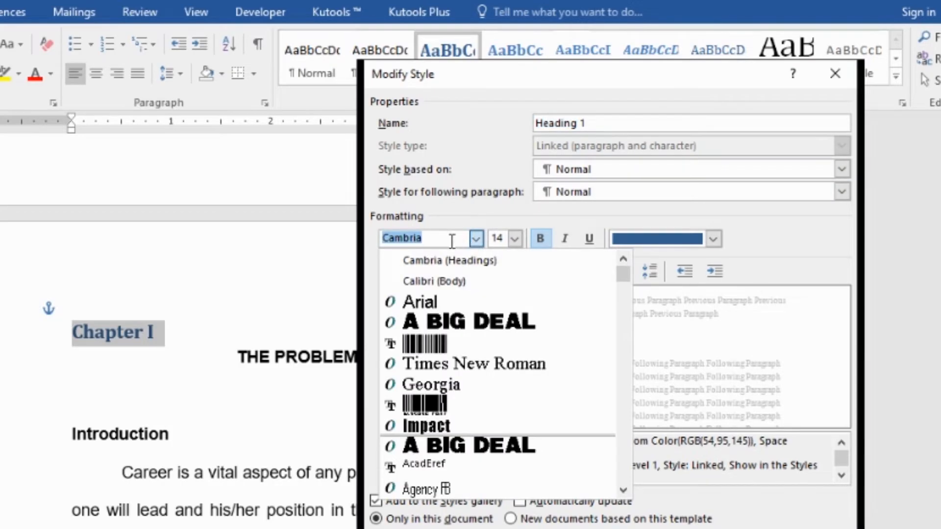
mouse_move(420, 301)
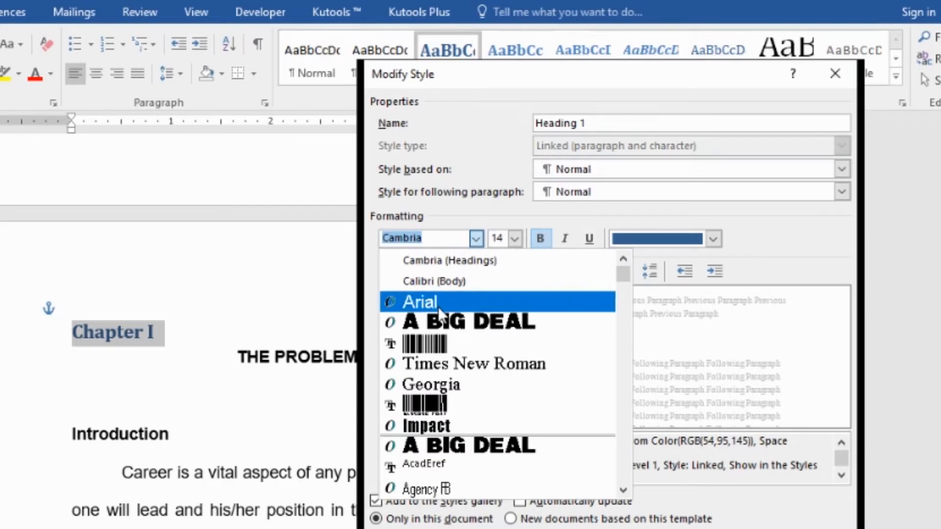
mouse_move(447, 259)
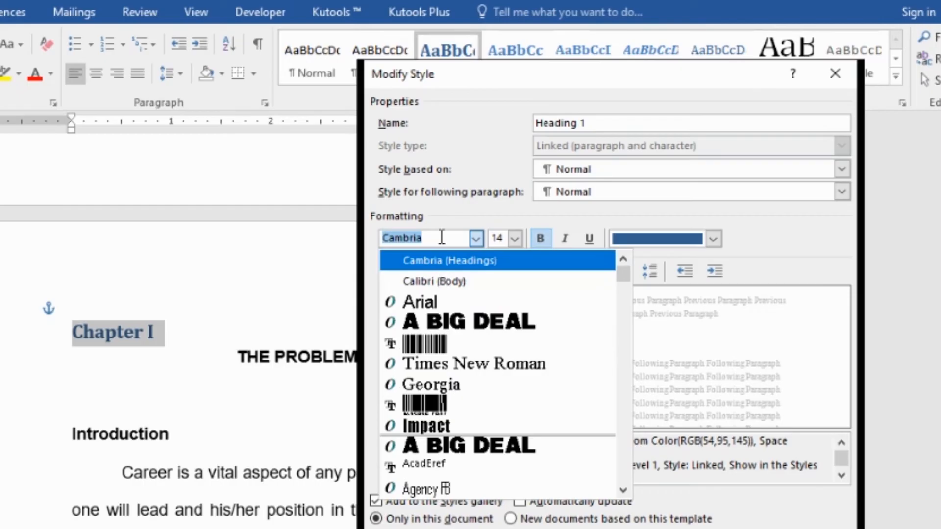
click(421, 301)
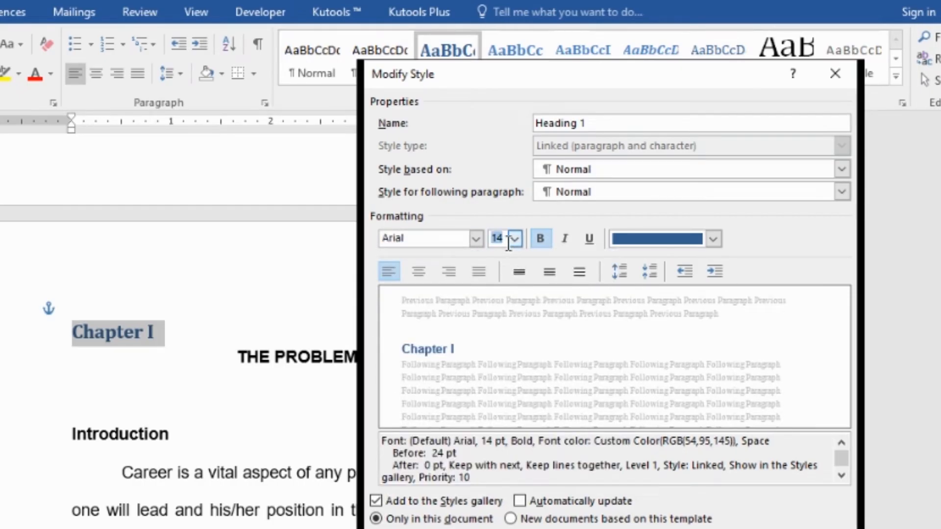
click(713, 238)
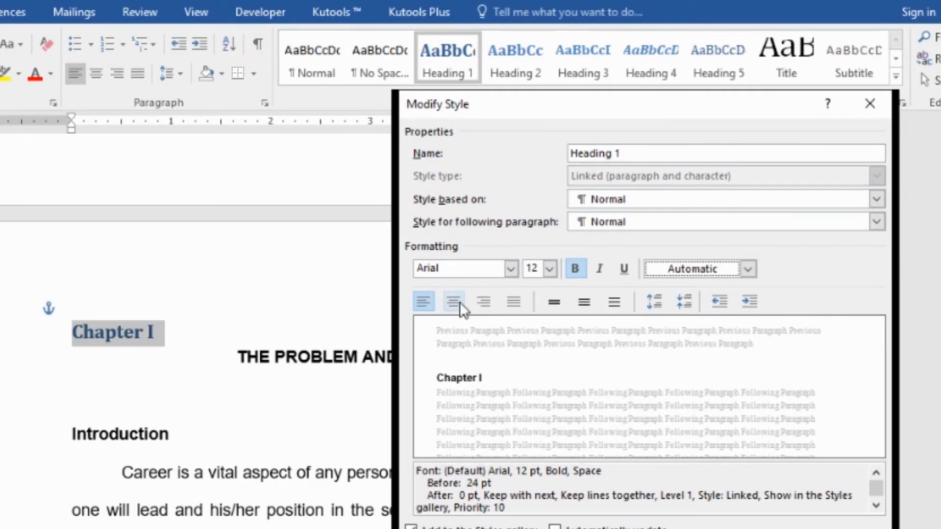
Centre Heading 1, add space before and after, and confirm so Chapter I updates.
click(453, 302)
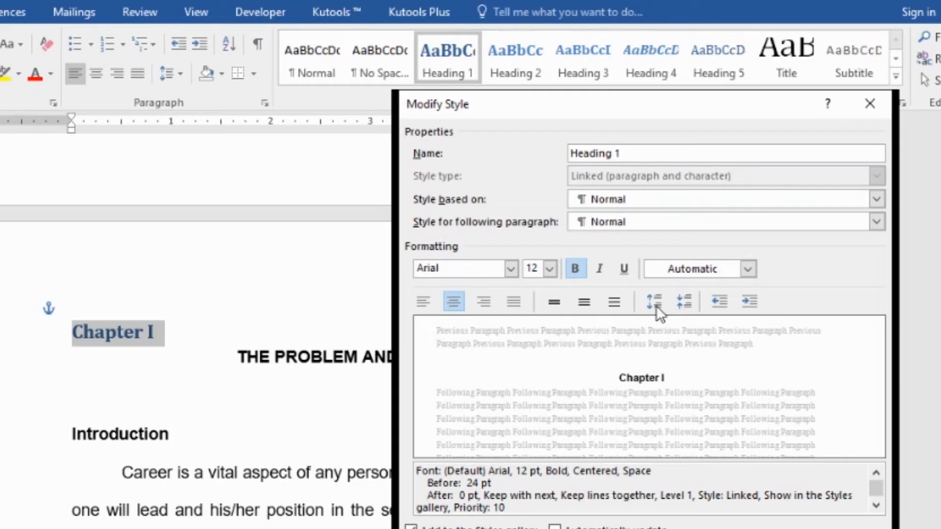
click(654, 301)
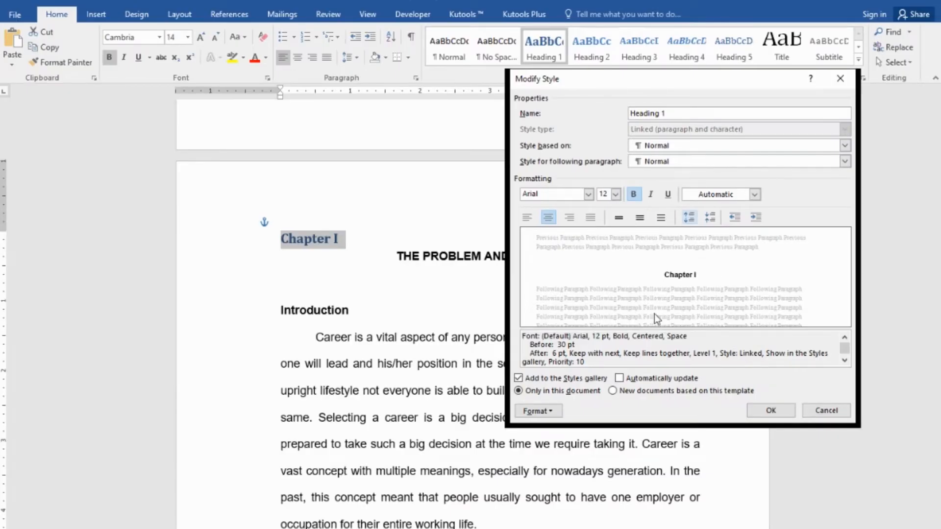
click(770, 411)
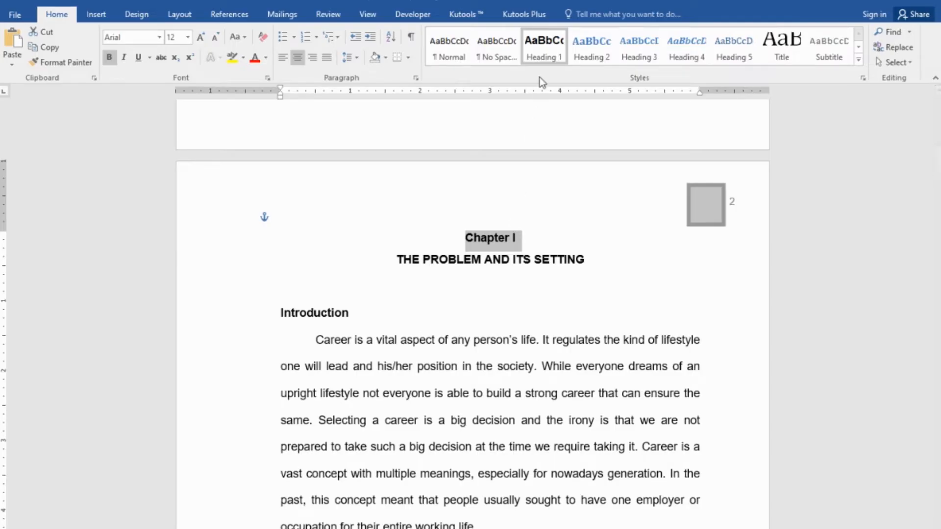
mouse_move(546, 73)
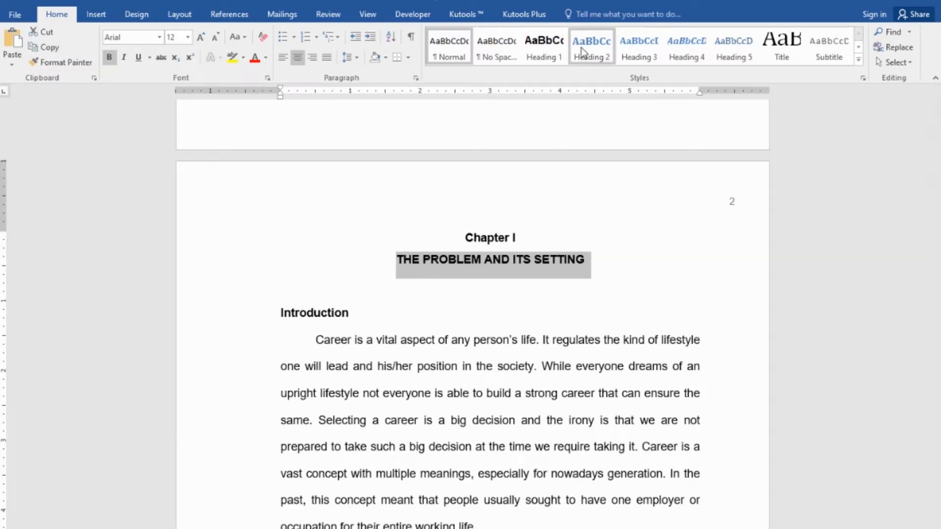
Make THE PROBLEM AND ITS SETTING a Heading 2 and set its font colour to Automatic.
click(590, 47)
text(Arial)
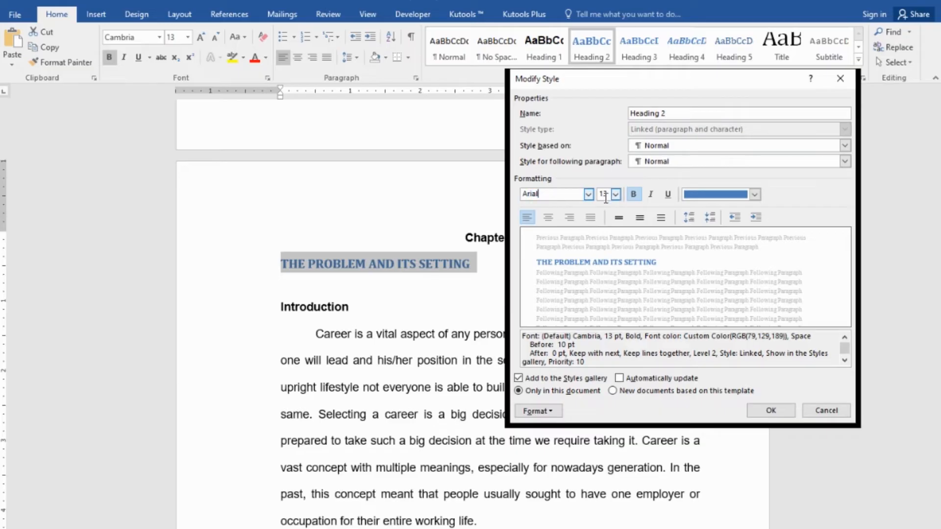
click(755, 194)
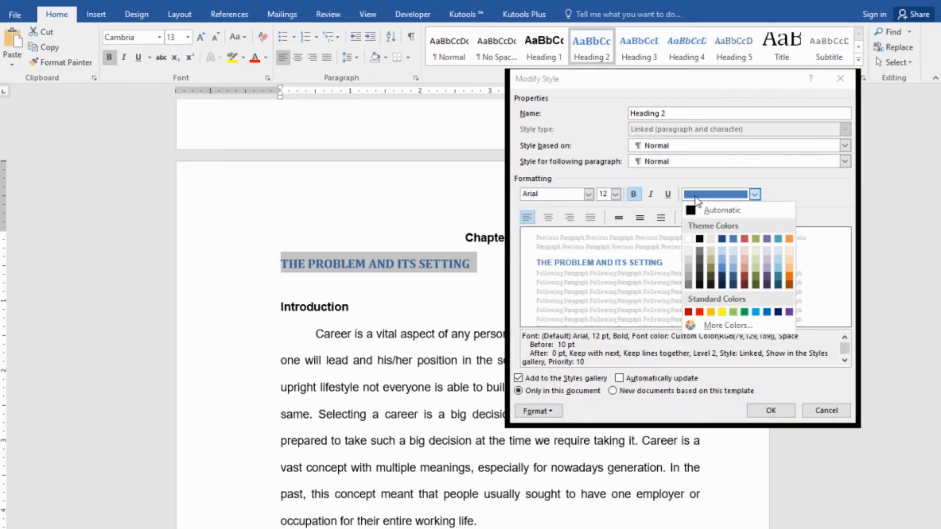
click(721, 210)
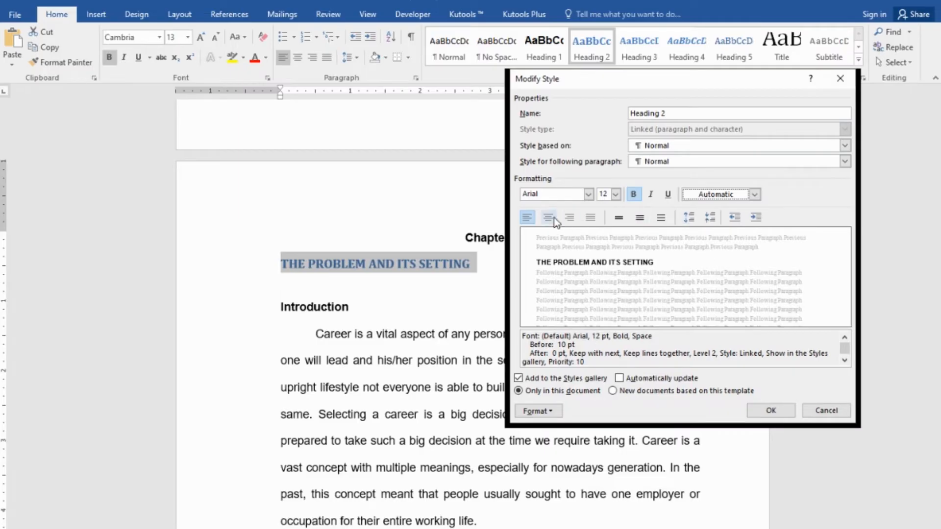
Centre Heading 2, add space before and after, and confirm the style change.
click(547, 218)
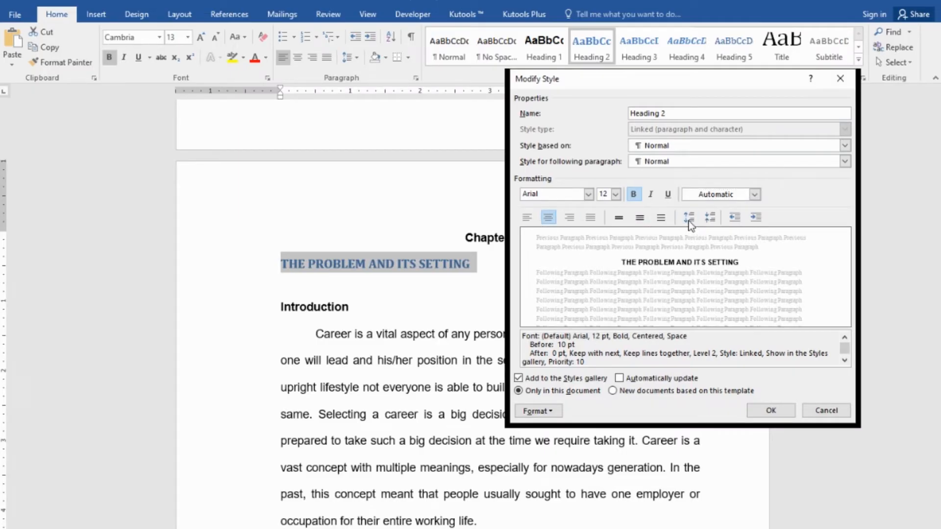
click(688, 217)
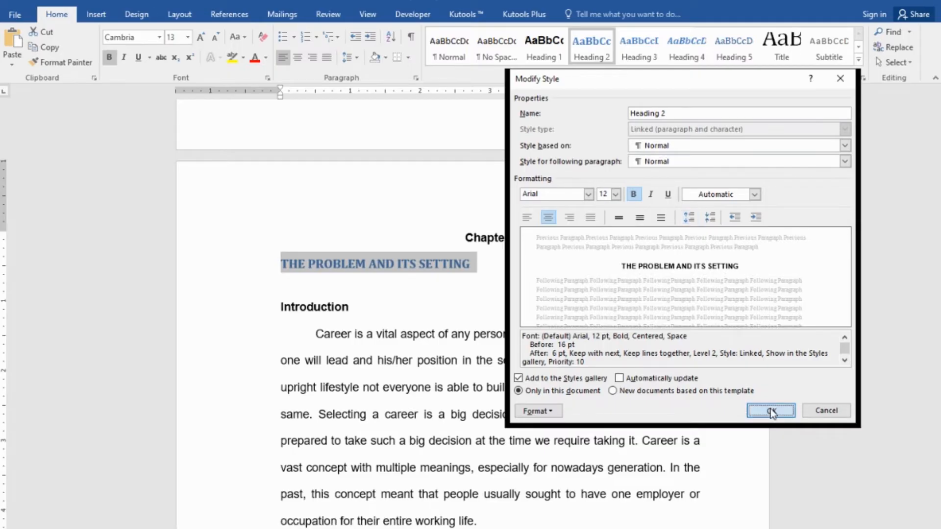
click(770, 411)
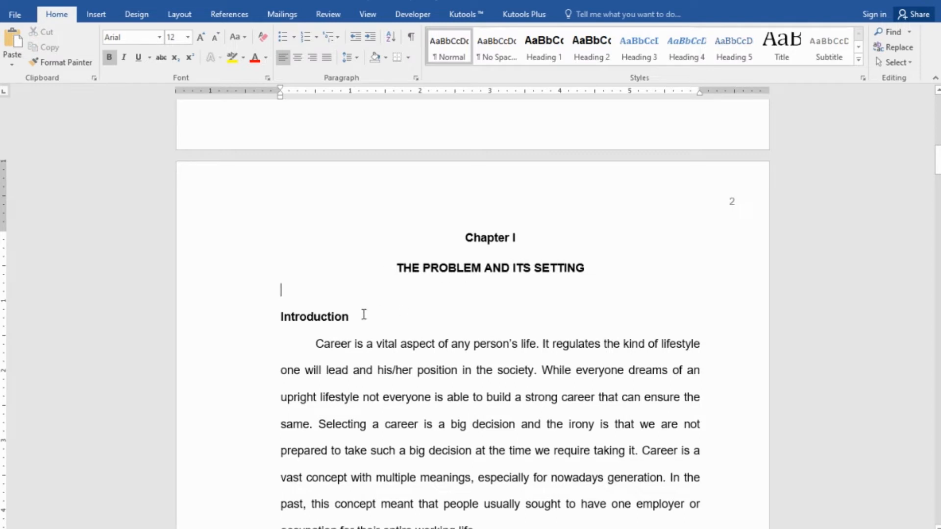
Make Introduction a Heading 3 and bring up the Heading 3 style options.
double_click(315, 317)
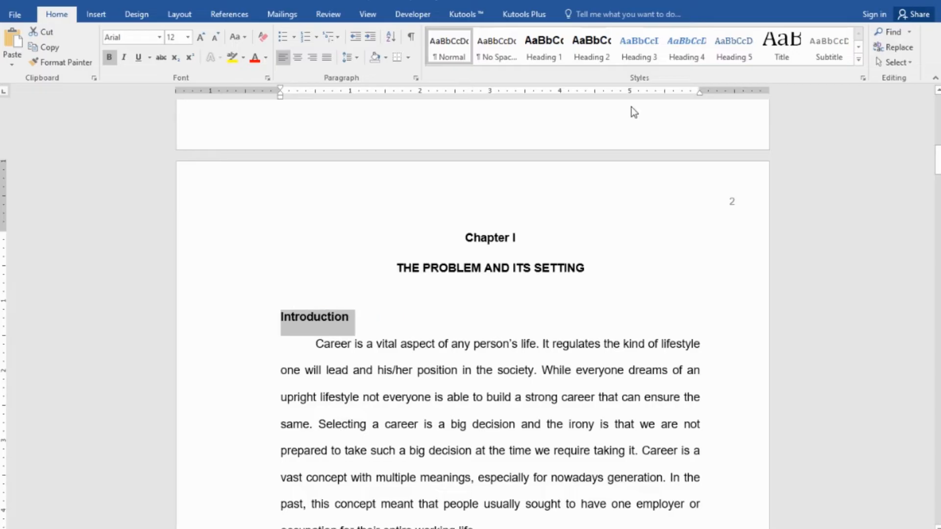
click(638, 48)
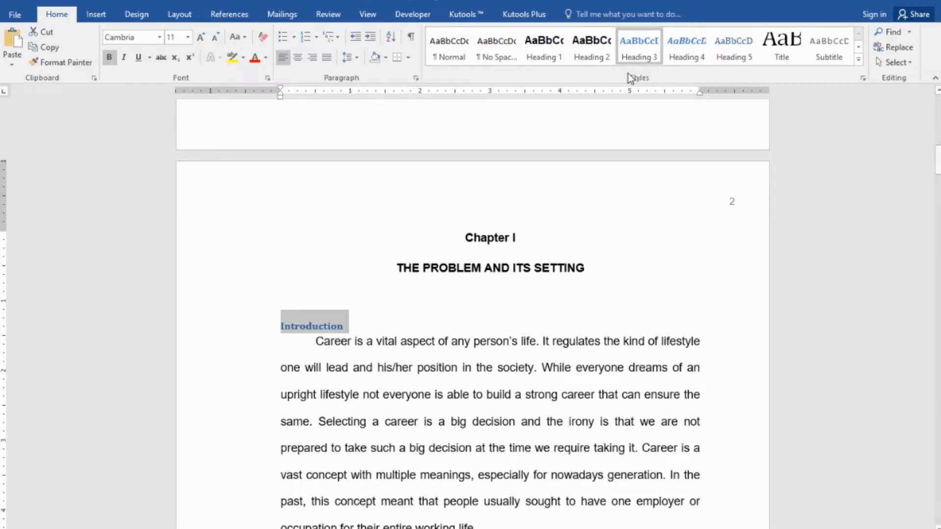
right_click(638, 45)
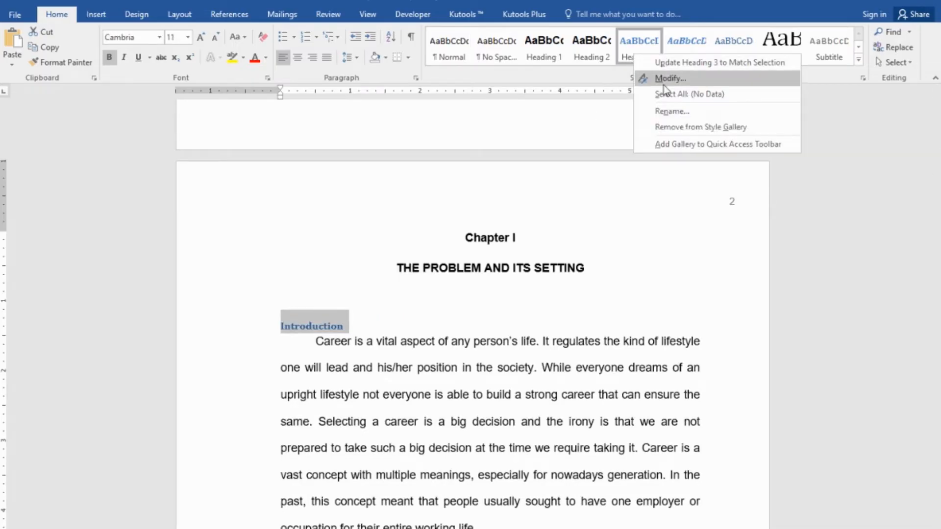
Modify Heading 3 to automatic colour with added spacing before and after, and confirm.
click(670, 79)
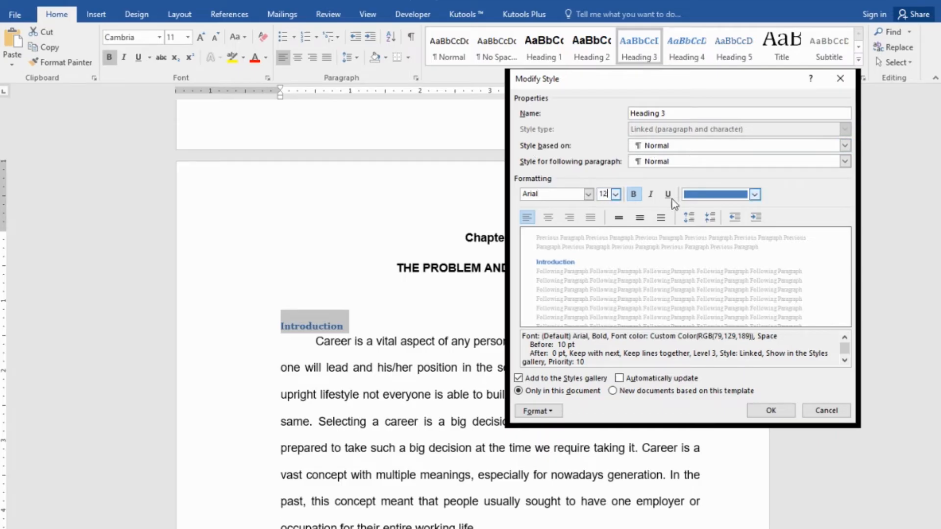
click(755, 194)
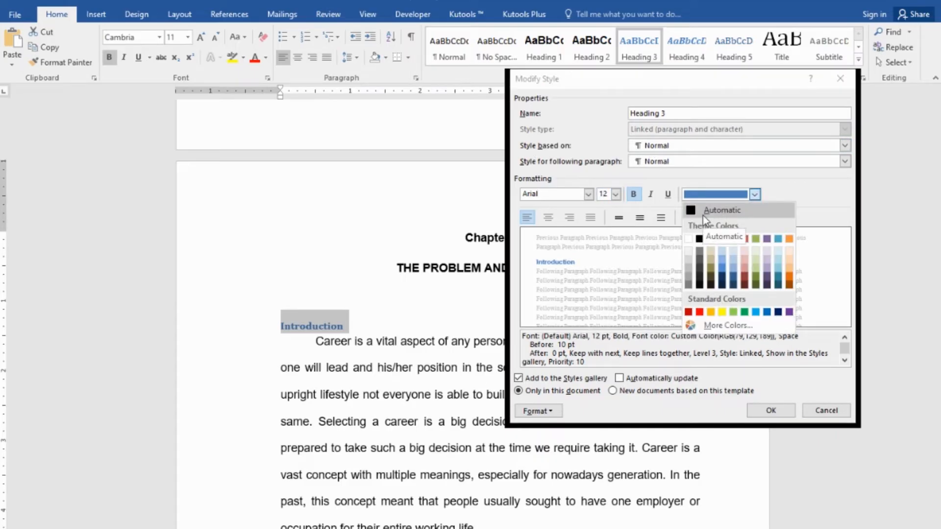
click(723, 210)
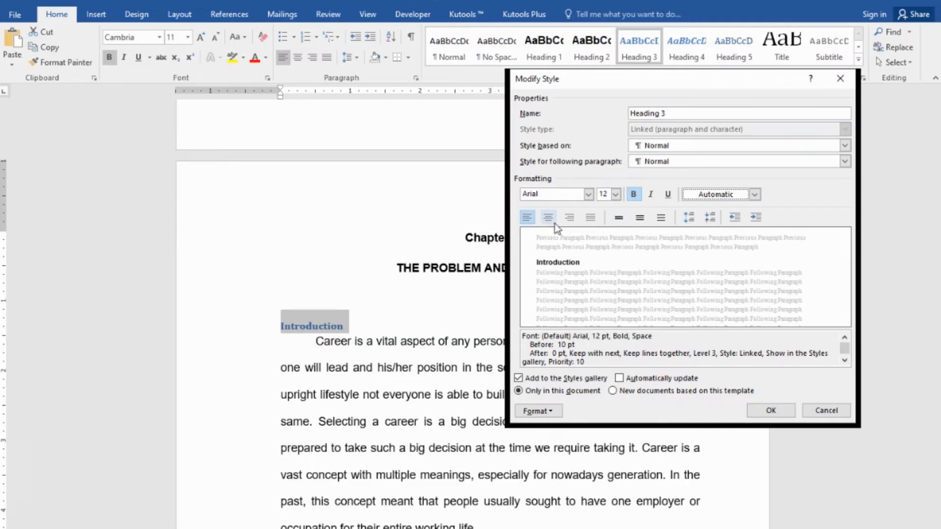
click(528, 218)
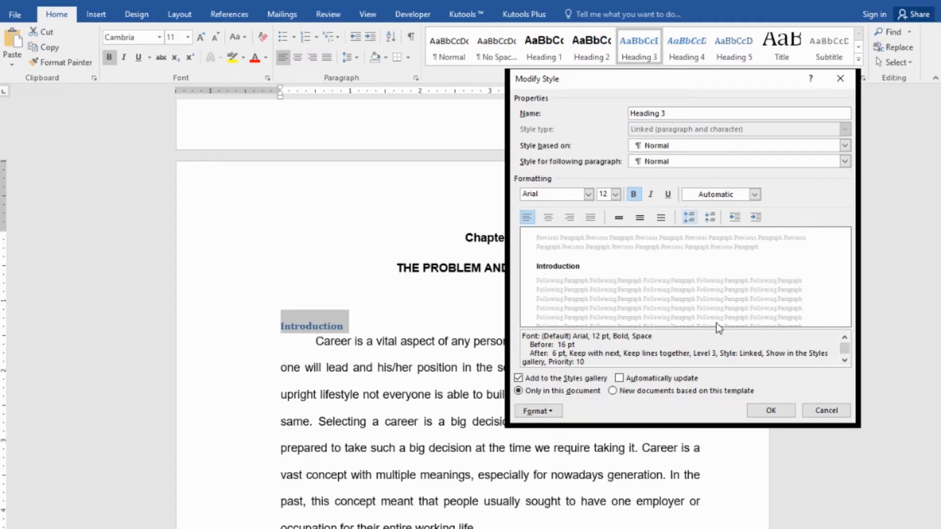
click(771, 411)
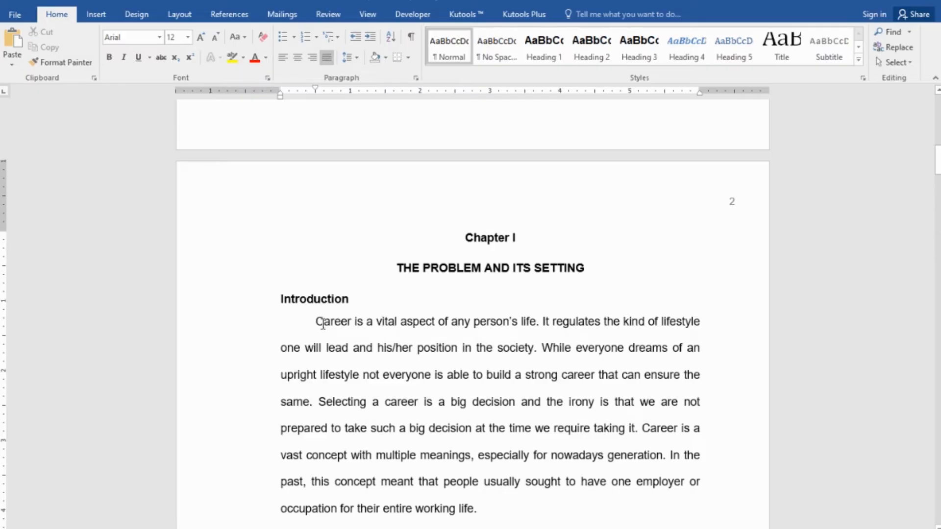
click(321, 321)
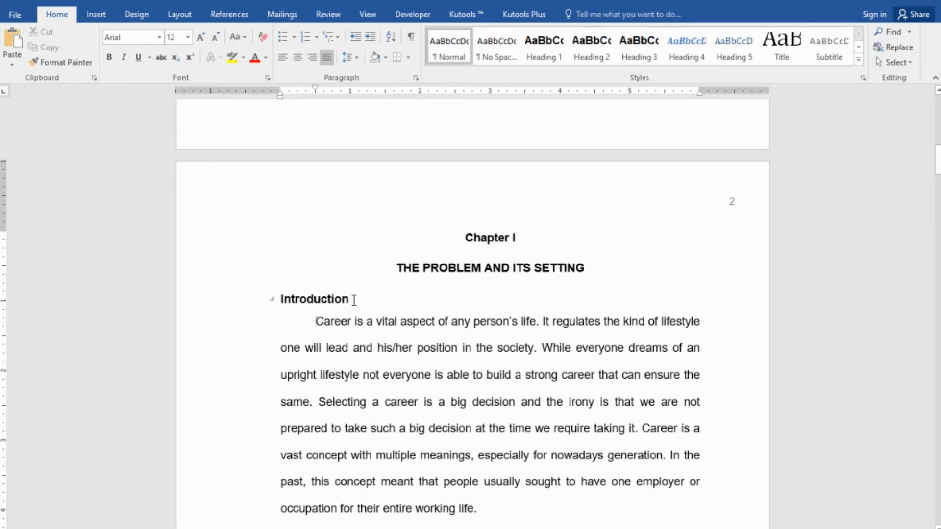
double_click(314, 299)
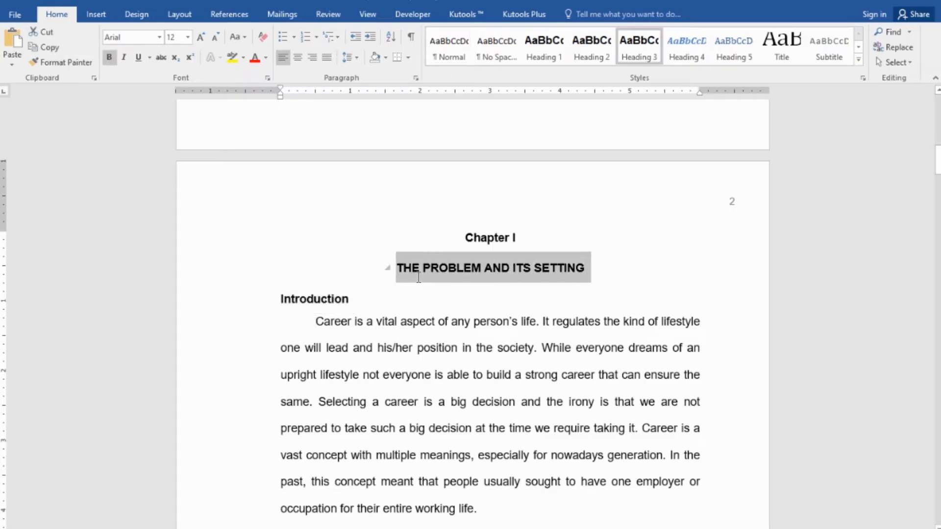
click(489, 238)
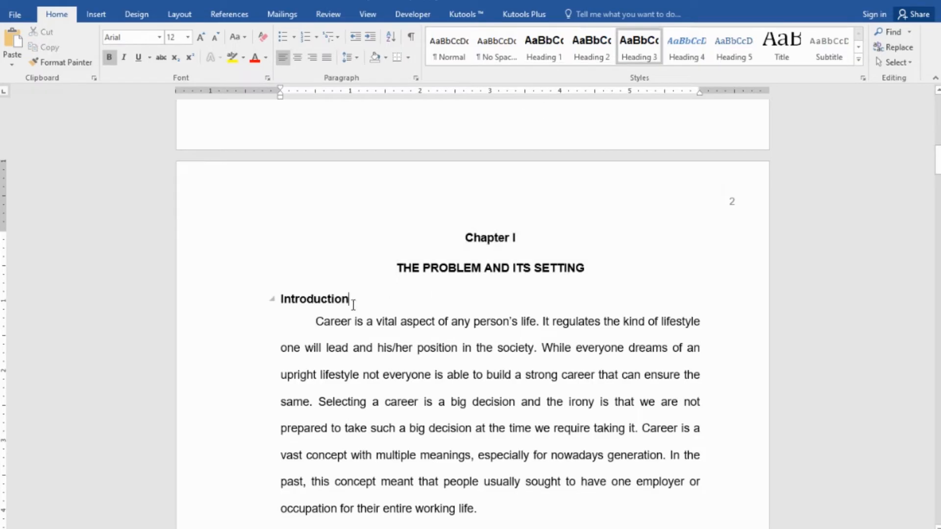
double_click(314, 299)
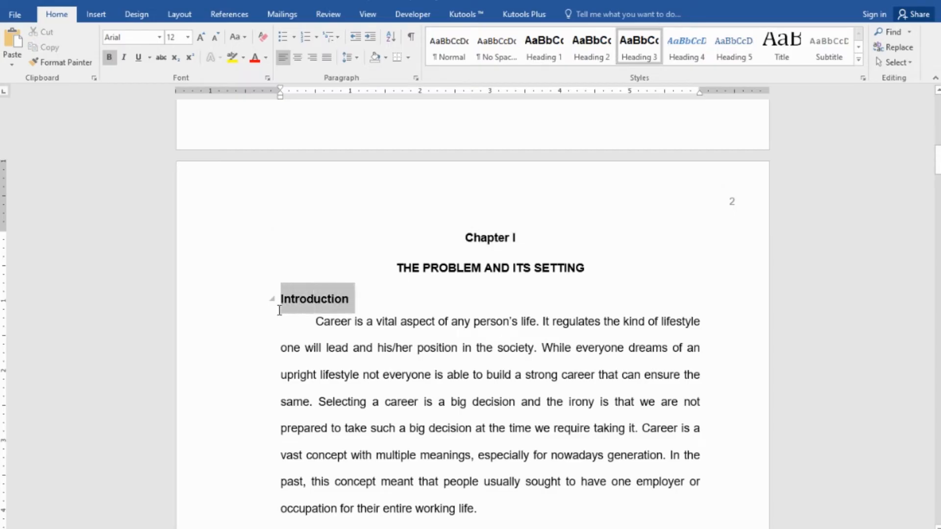
Make Statement of the Problem and Assumptions of the Study third-level headings.
scroll(down, 3)
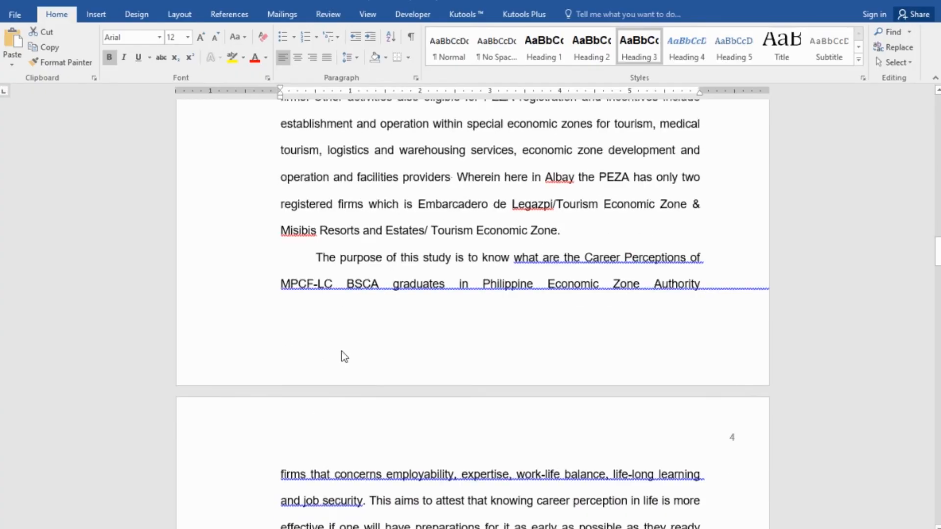
scroll(down, 3)
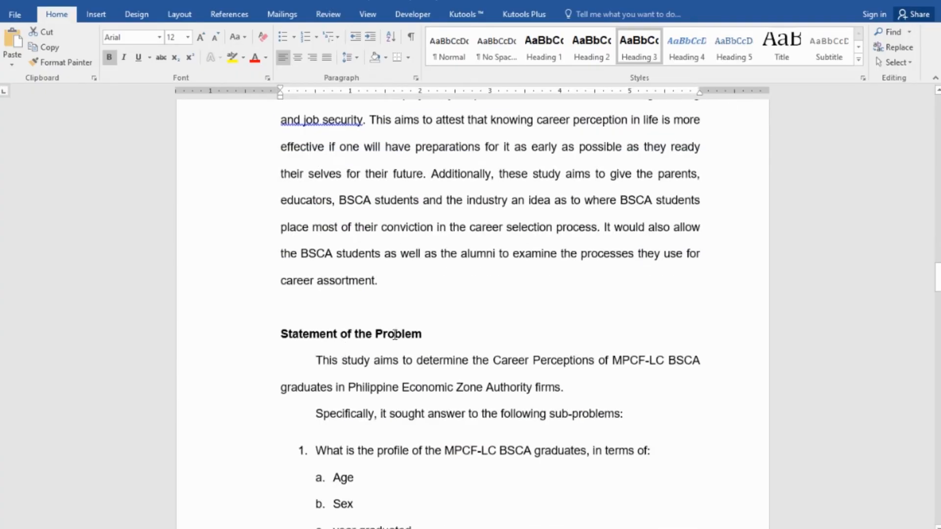
double_click(351, 333)
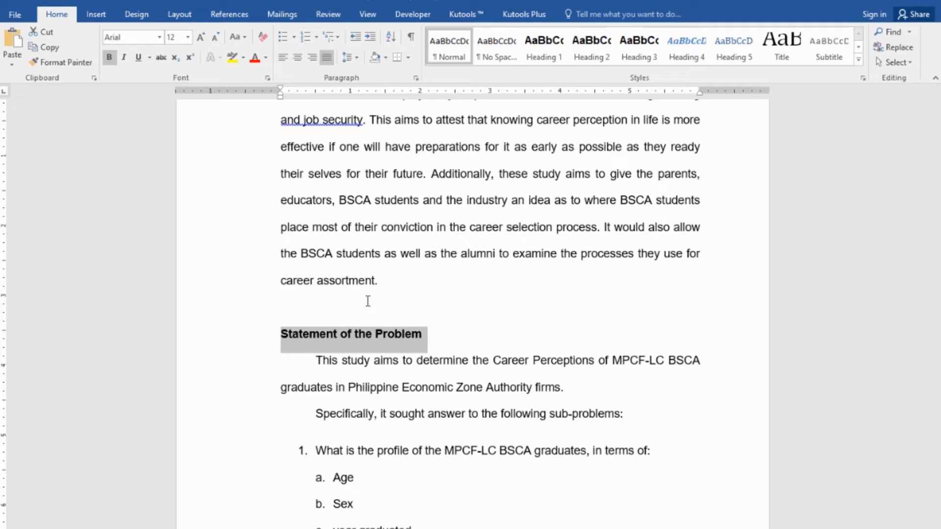
mouse_move(368, 300)
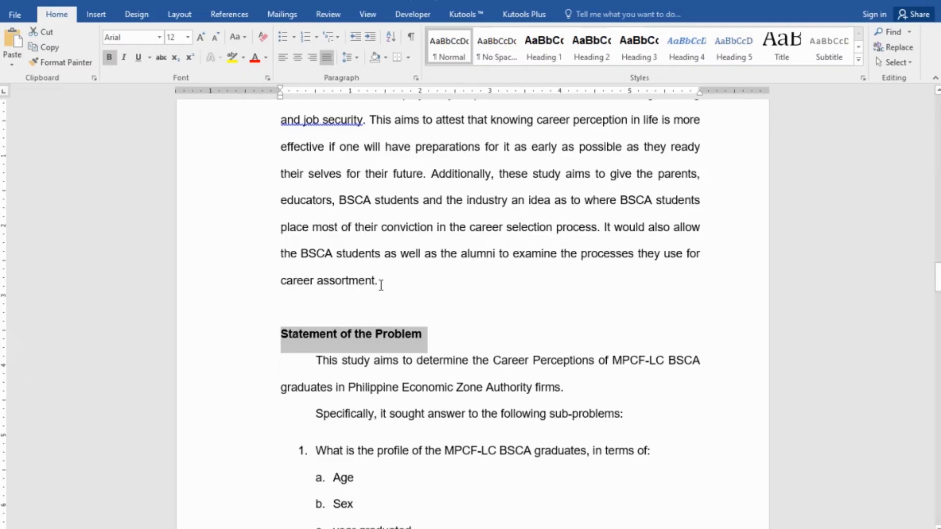
mouse_move(375, 304)
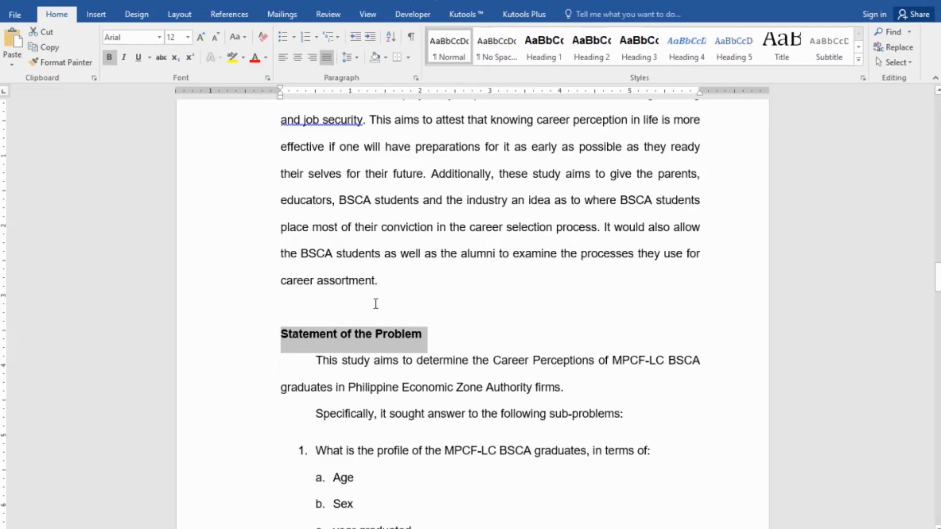
mouse_move(403, 204)
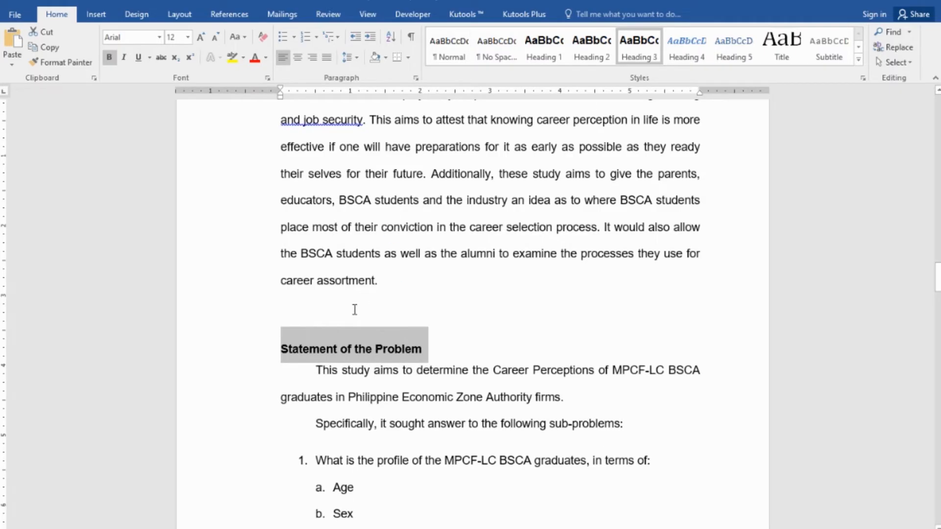
scroll(down, 3)
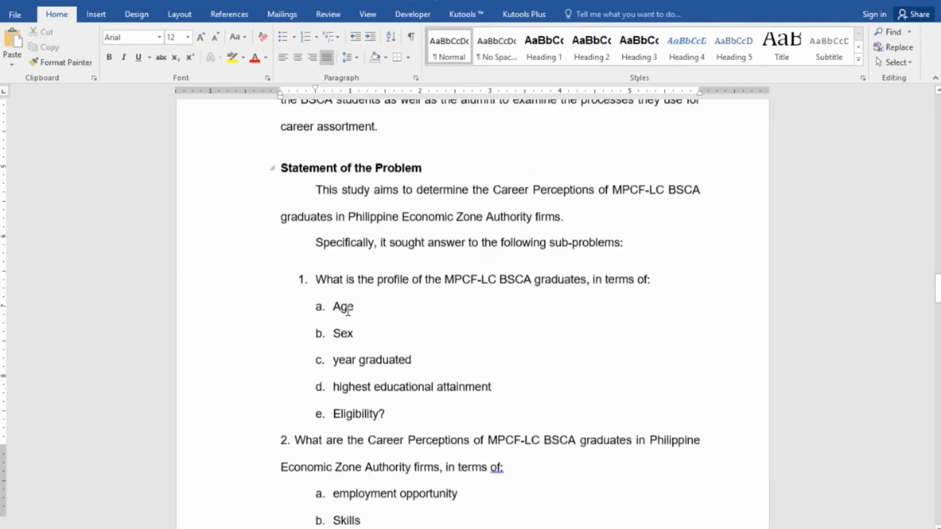
scroll(down, 3)
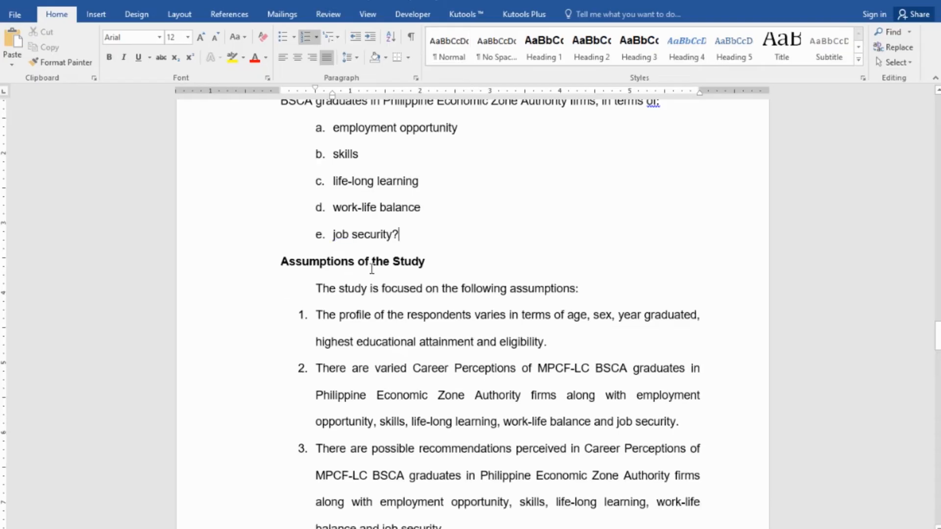
triple_click(352, 261)
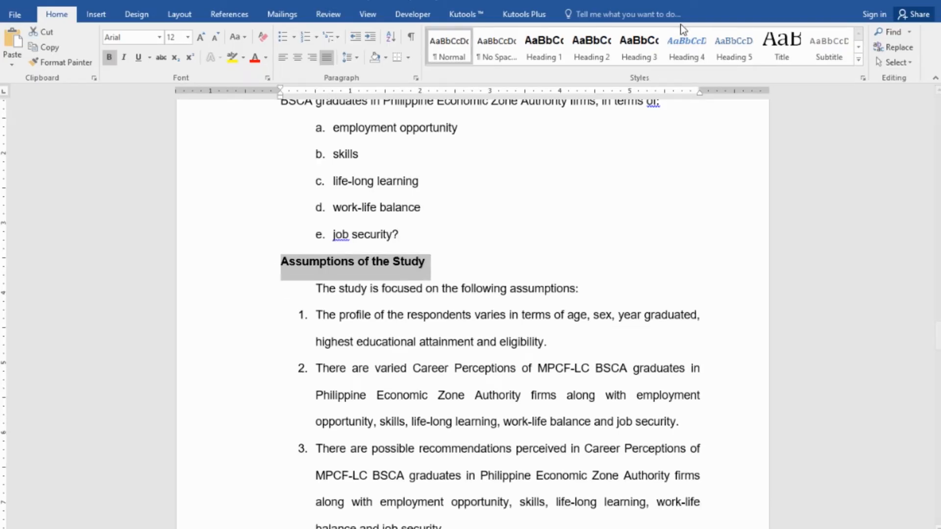
Scroll through the remainder of Chapter I to review it down to page 7.
scroll(down, 3)
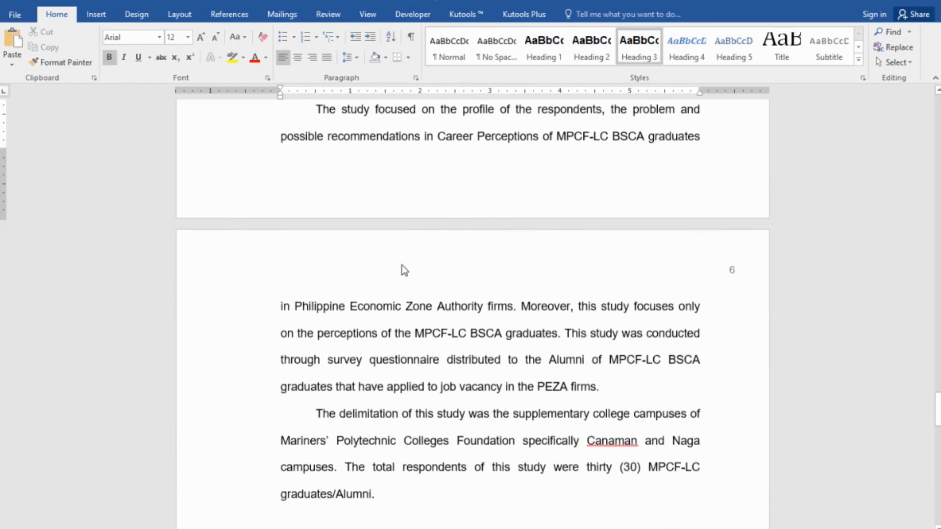
scroll(down, 3)
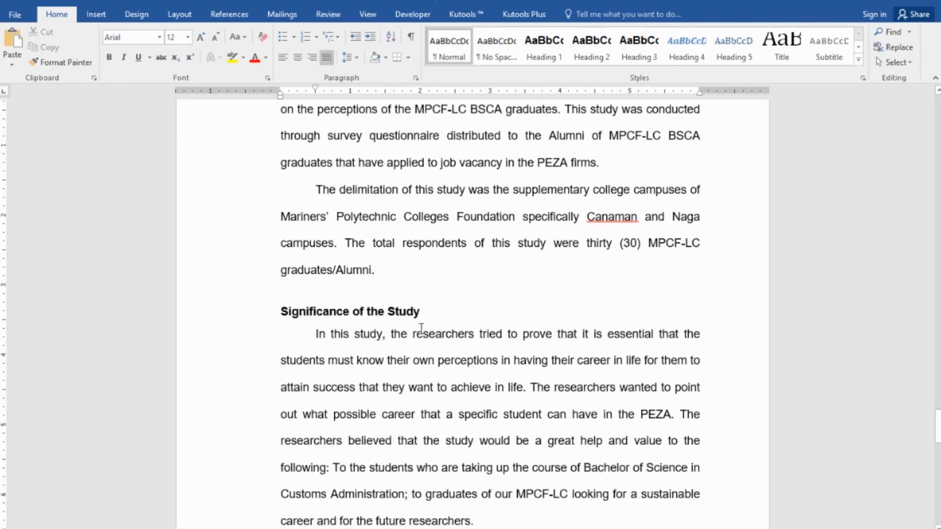
scroll(down, 3)
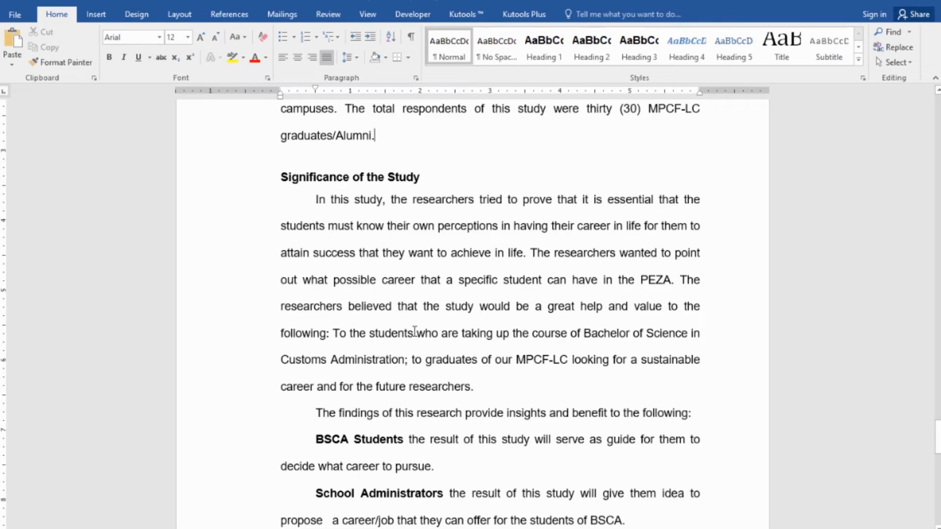
scroll(down, 3)
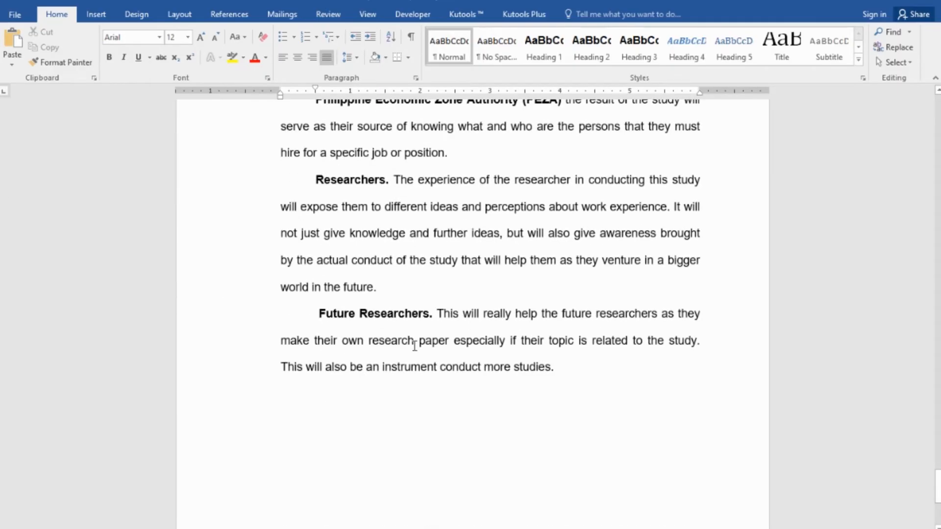
scroll(down, 3)
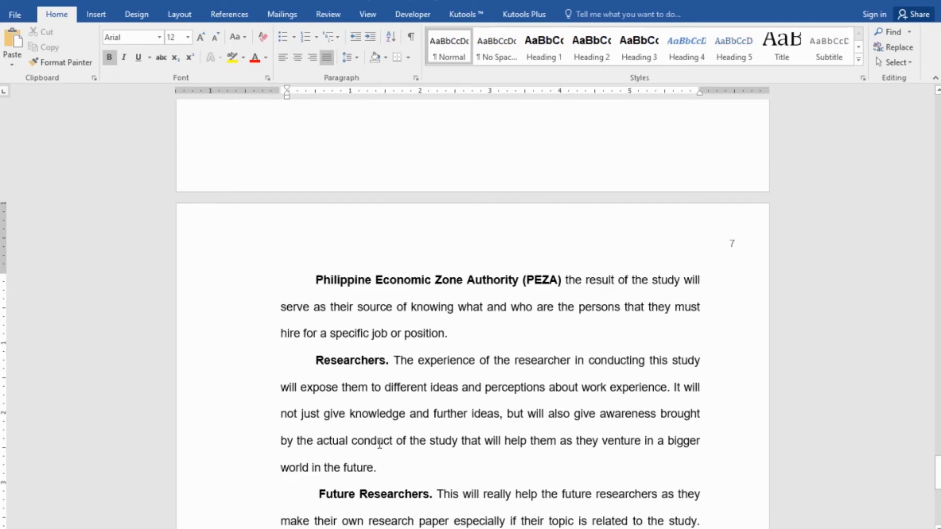
Write Chapter II on a new final page and select it to style as a centred Heading 1.
scroll(down, 3)
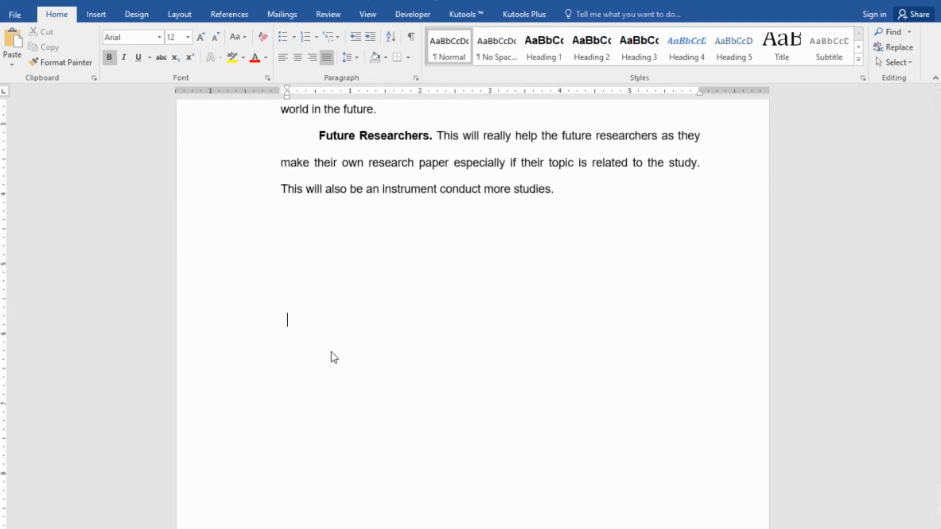
scroll(down, 3)
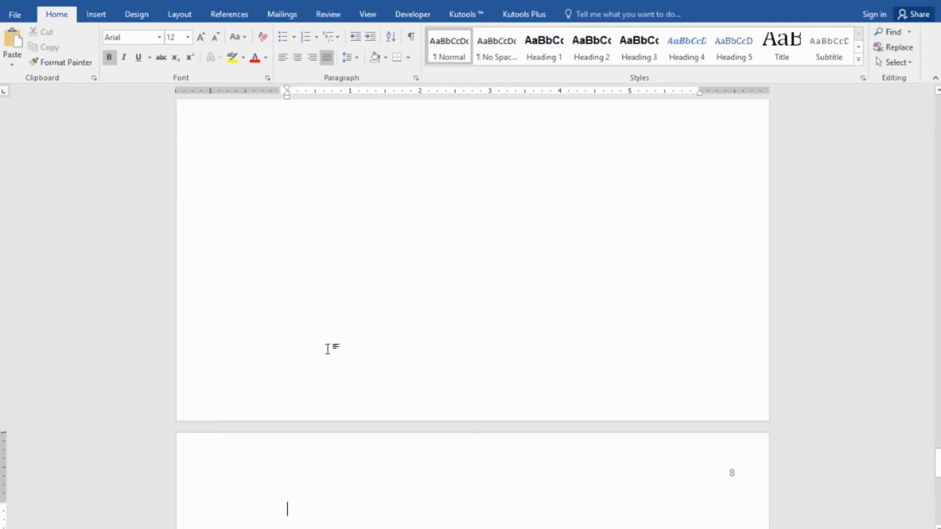
text(CHAP)
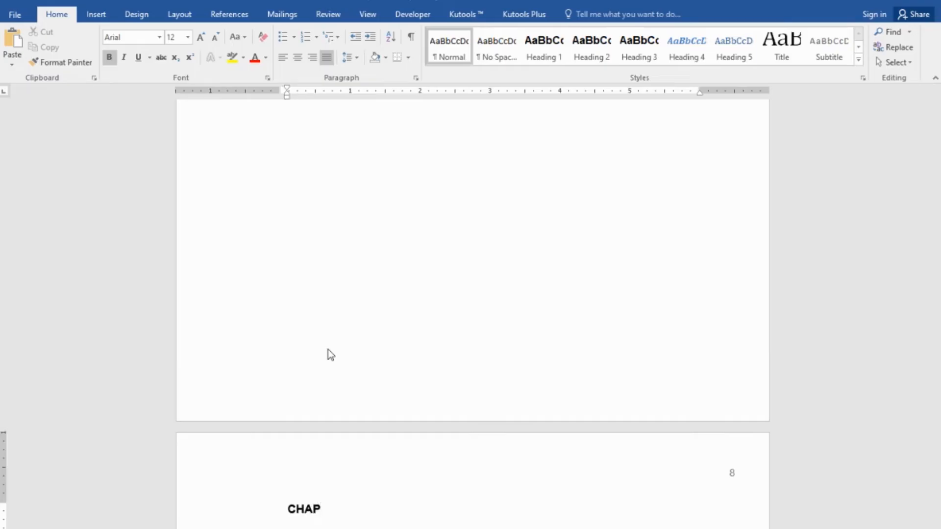
text(Chapter II)
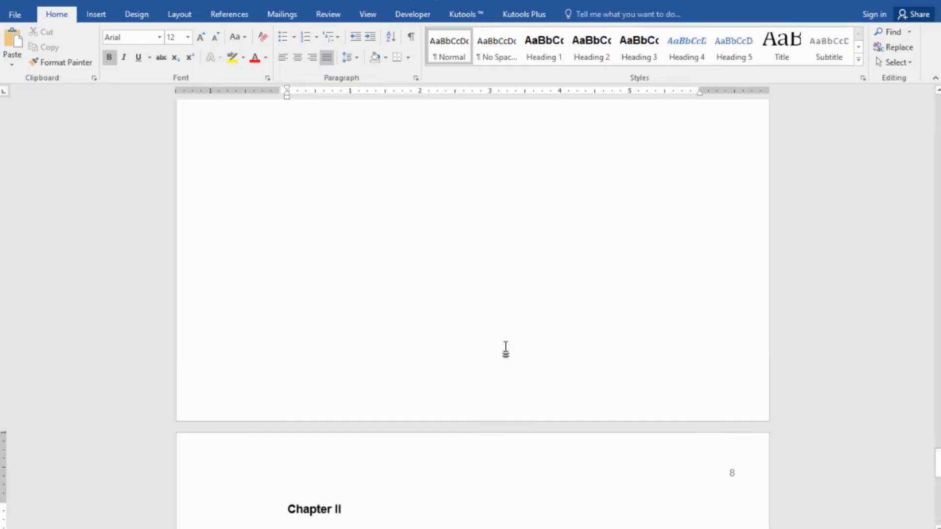
scroll(down, 3)
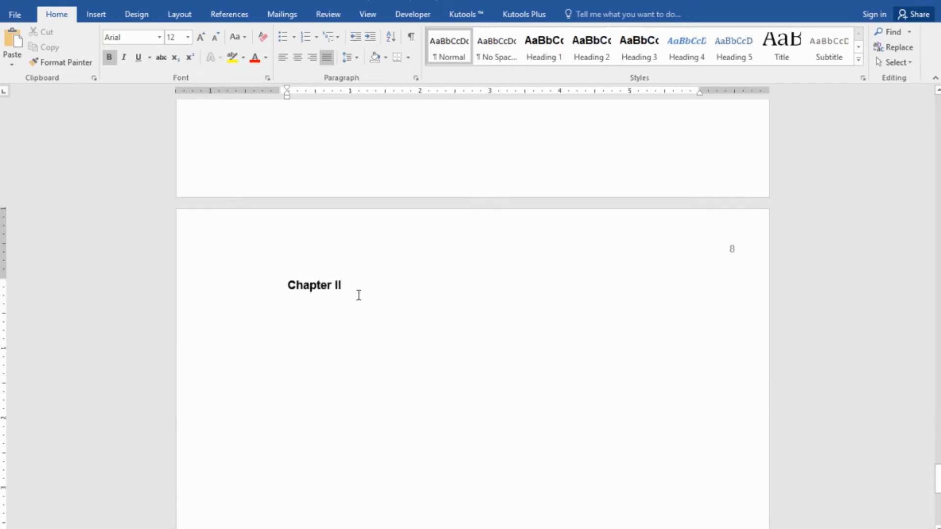
double_click(313, 286)
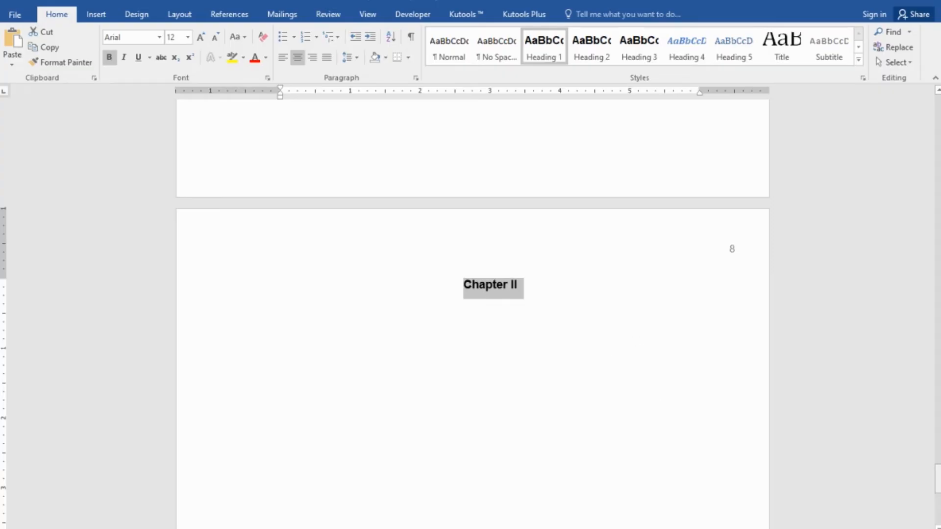
scroll(down, 3)
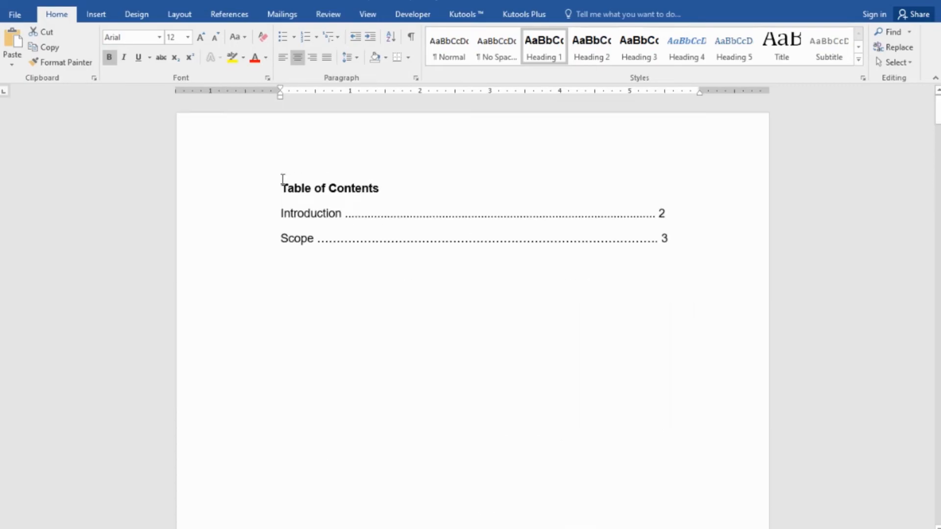
Select the hand-typed Table of Contents and delete it, leaving the page blank.
drag(281, 188, 654, 246)
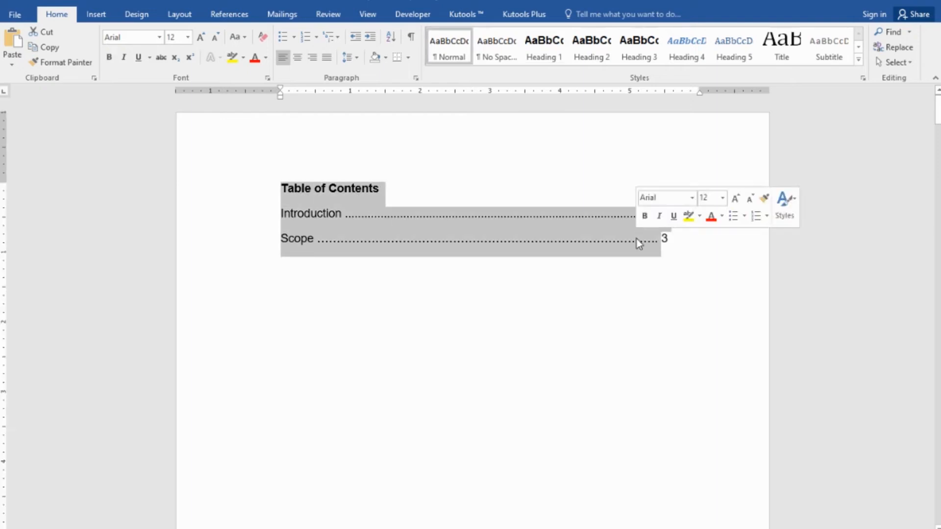
key(Delete)
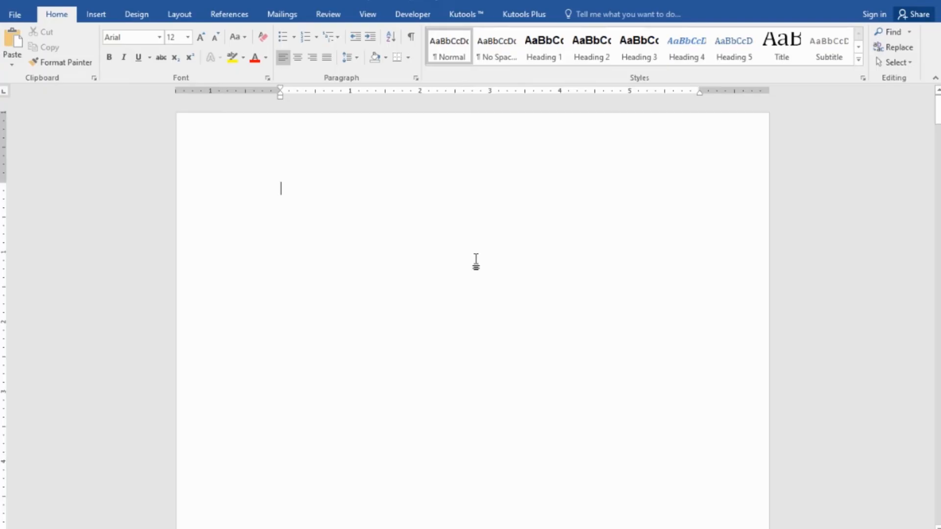
mouse_move(472, 257)
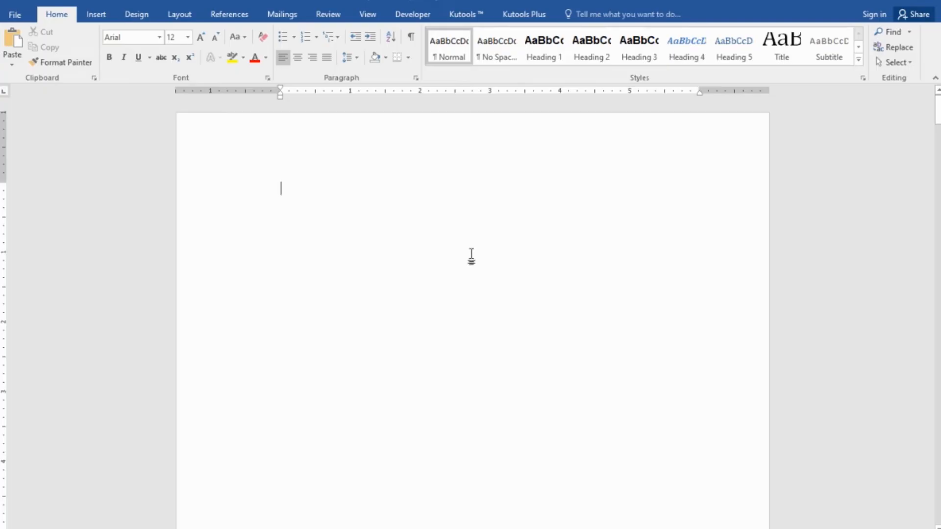
mouse_move(298, 230)
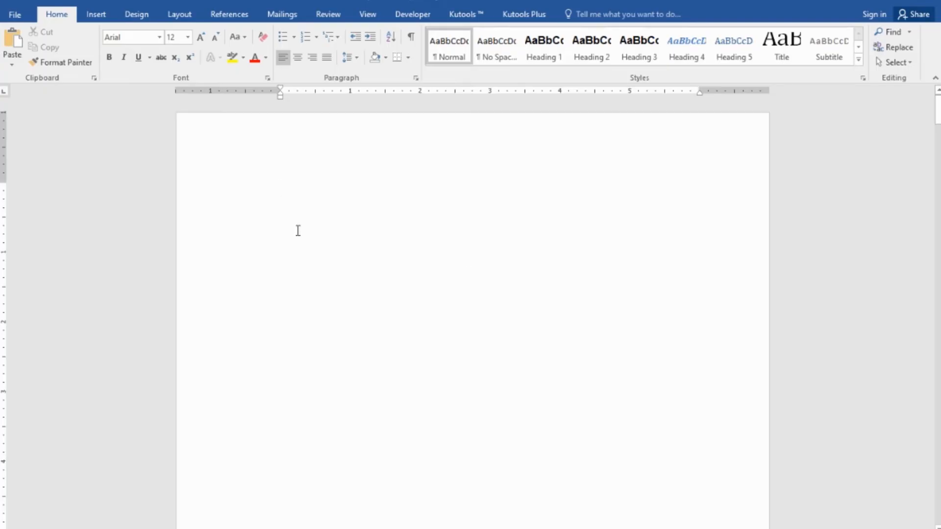
mouse_move(229, 13)
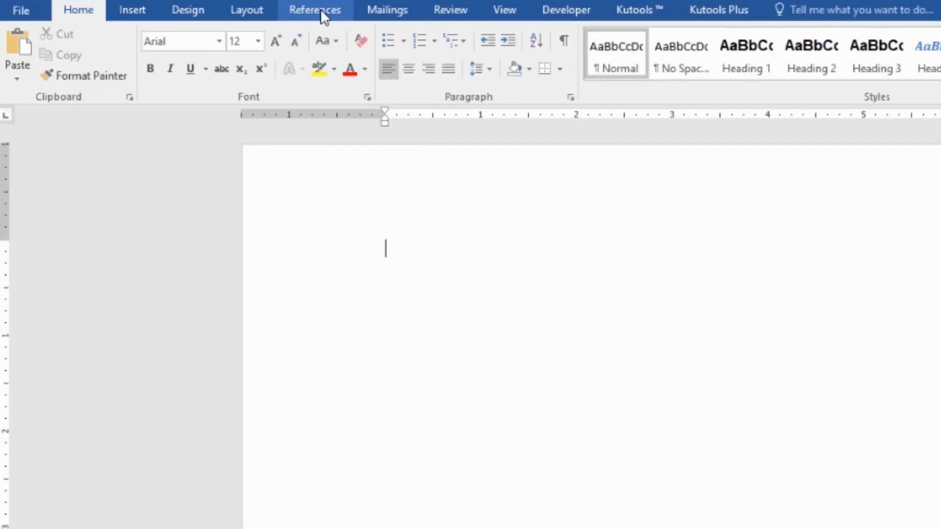
On References, bring up the Table of Contents gallery to choose an automatic table.
click(314, 10)
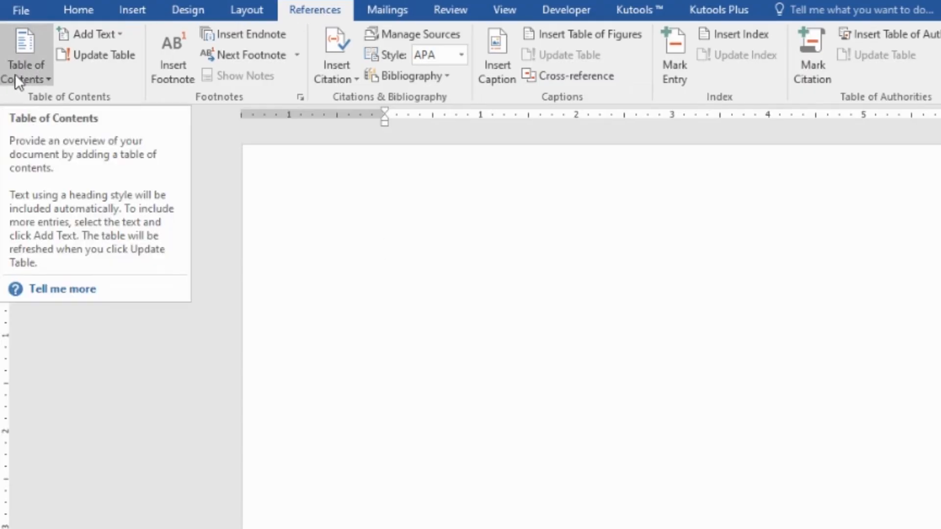
click(385, 248)
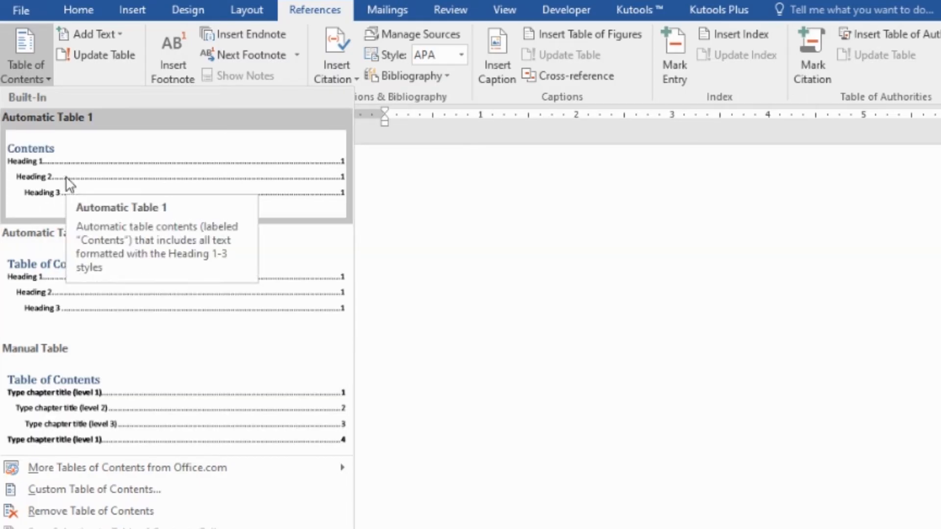
mouse_move(90, 282)
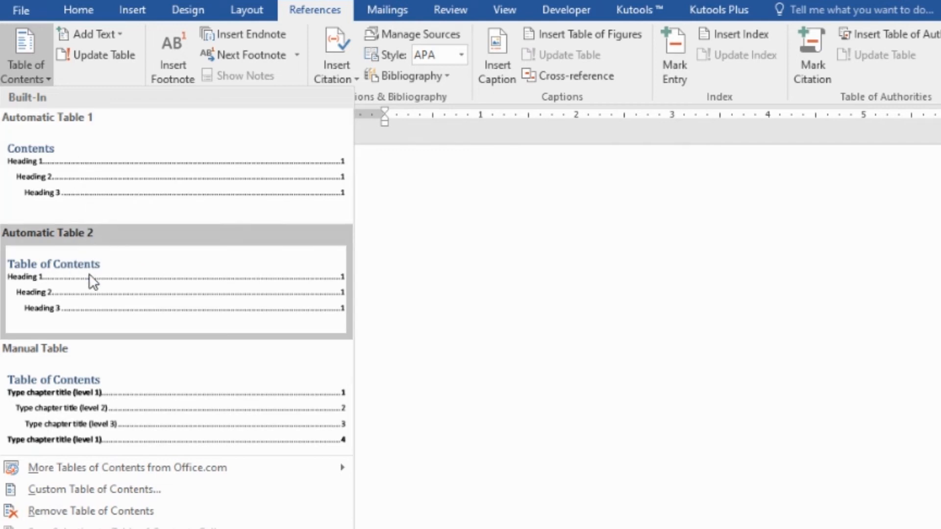
mouse_move(124, 279)
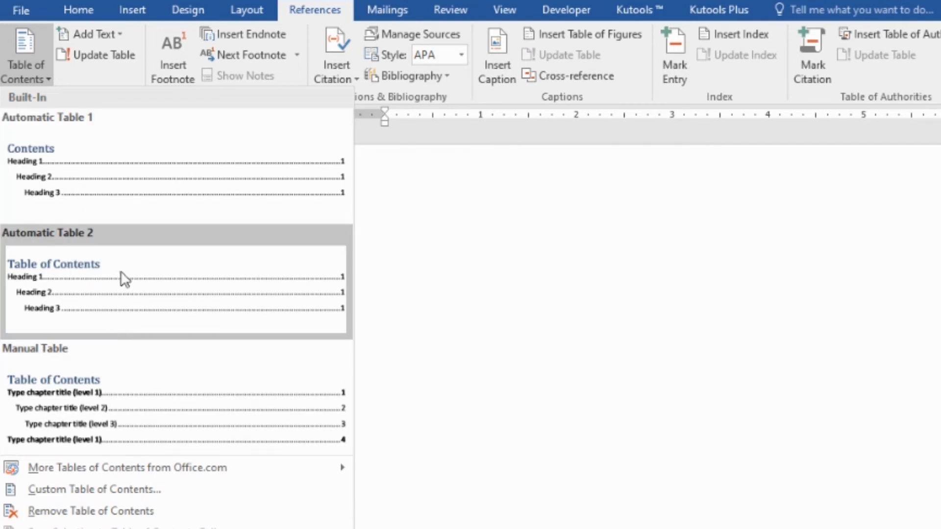
mouse_move(132, 198)
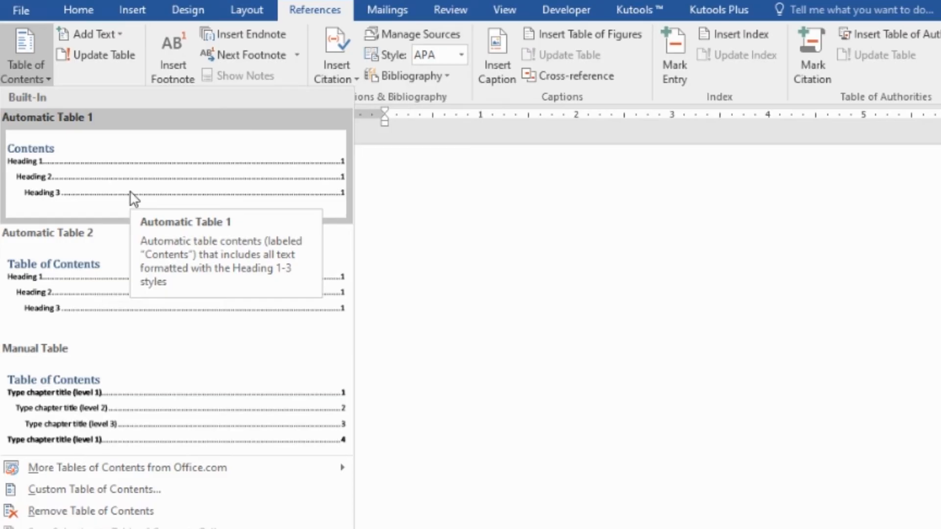
mouse_move(133, 198)
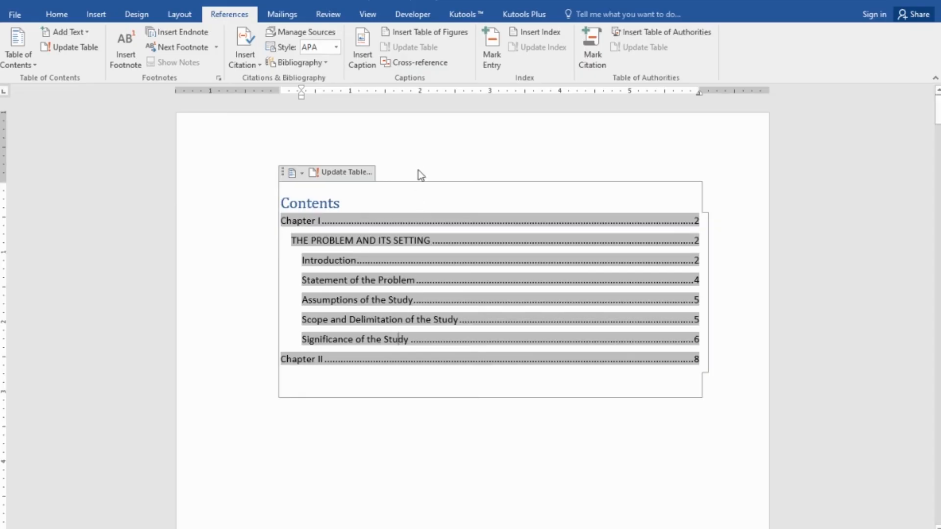
Reformat the table of contents entries in Arial and reselect the table.
click(360, 432)
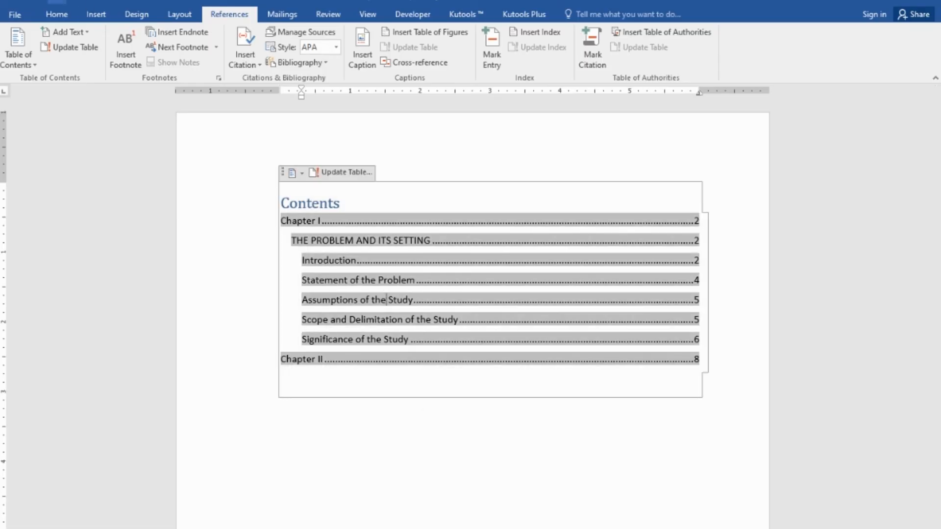
click(55, 14)
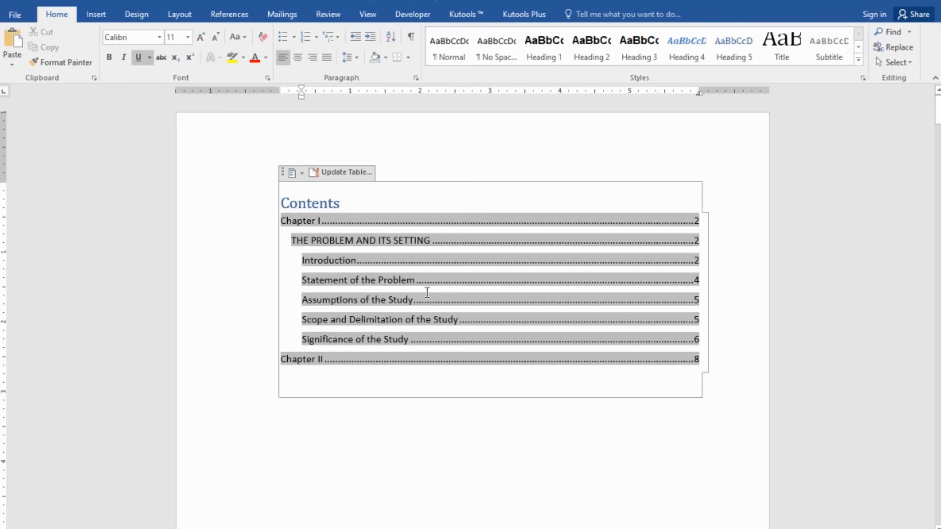
mouse_move(427, 292)
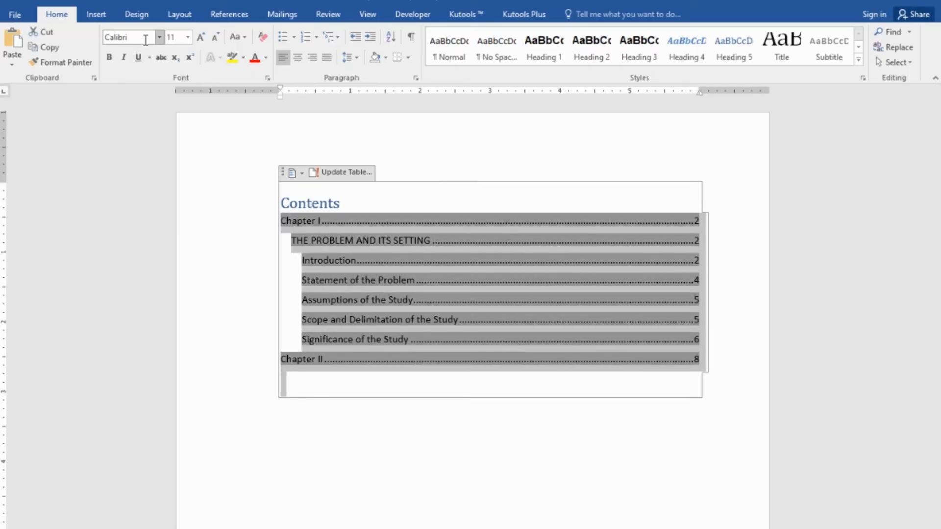
text(Arial)
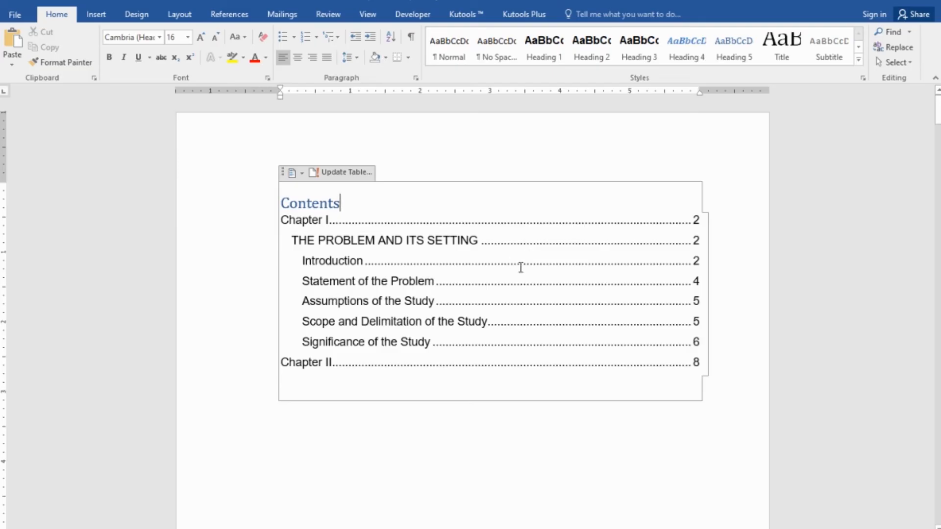
mouse_move(518, 271)
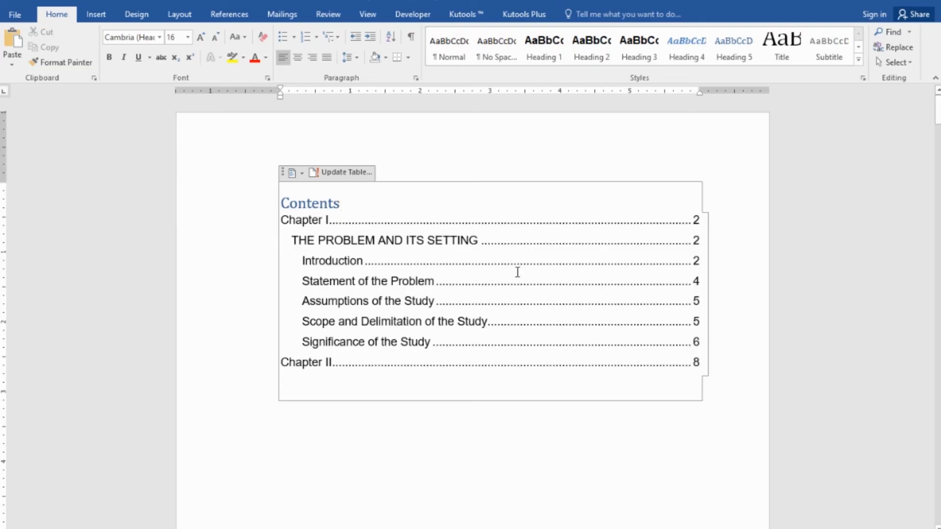
click(340, 203)
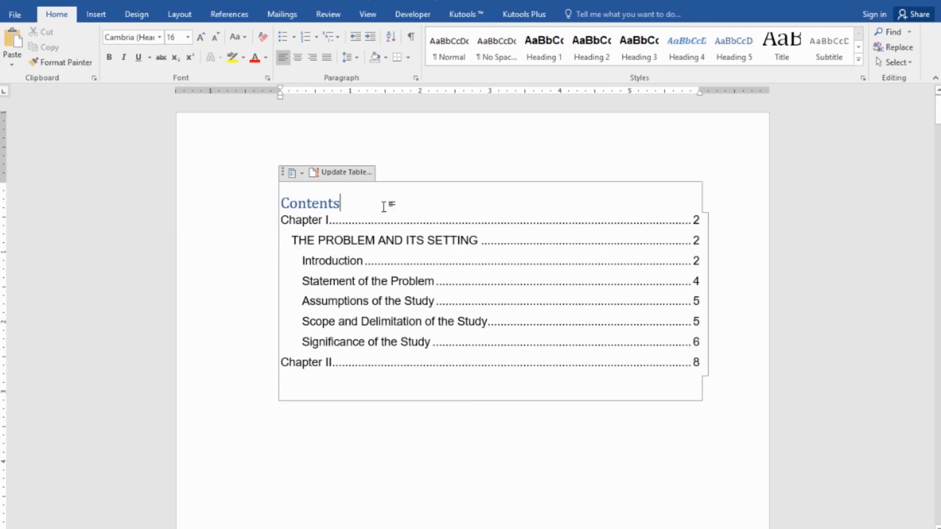
mouse_move(344, 175)
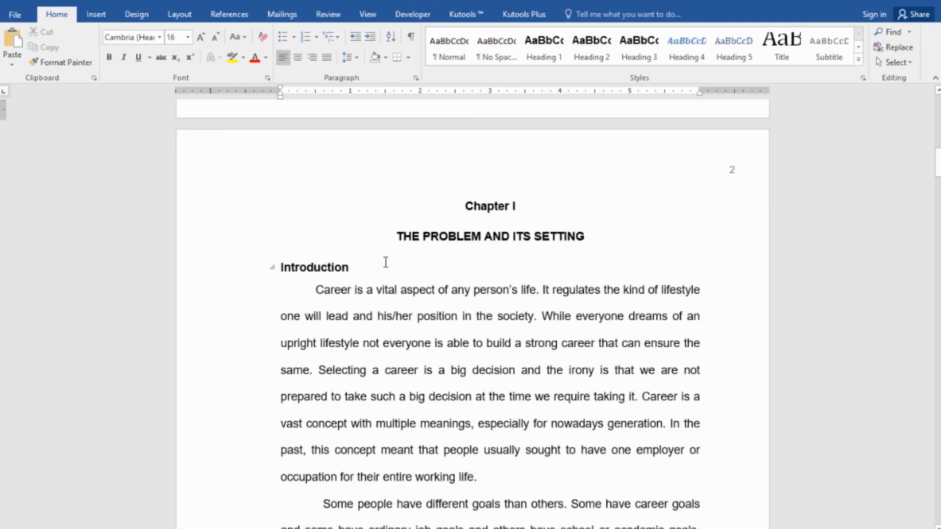
Scroll the document back to the table of contents on page 1.
scroll(down, 3)
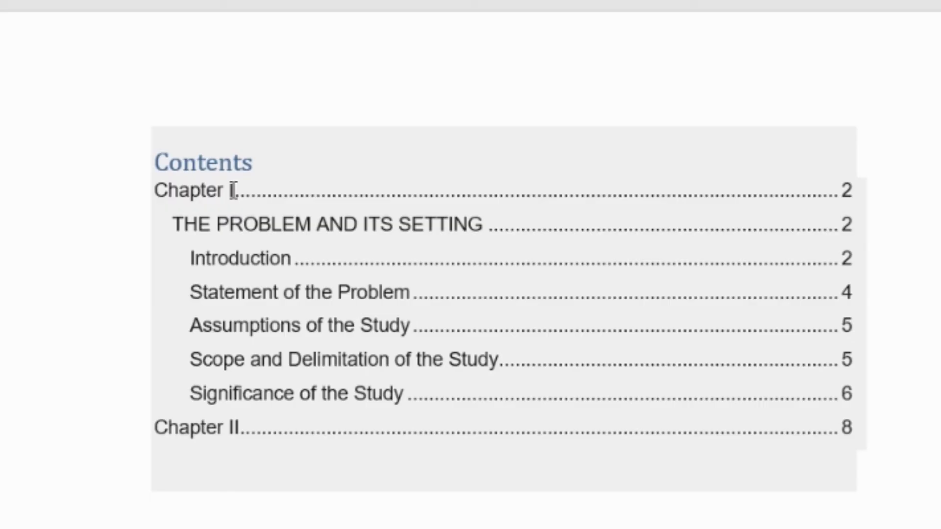
mouse_move(333, 215)
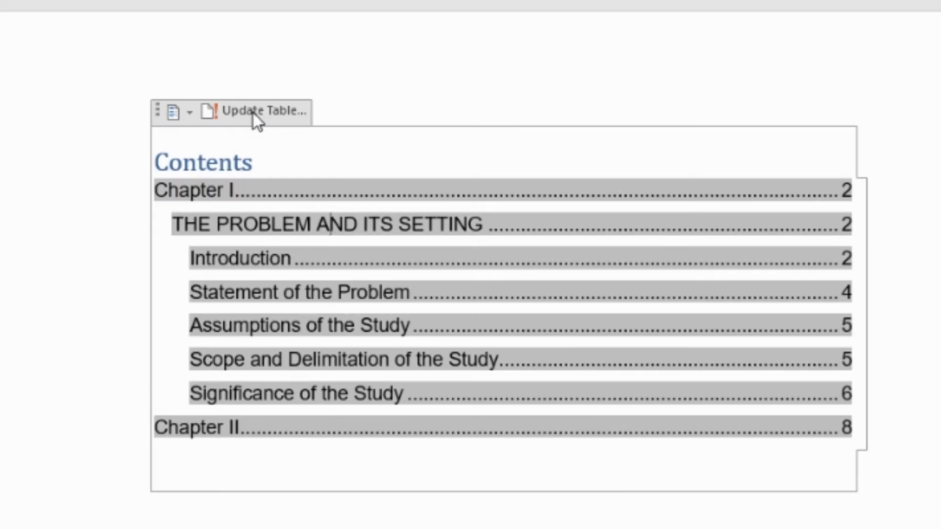
Update the entire table of contents so its first entry reads Chapter III.
click(261, 110)
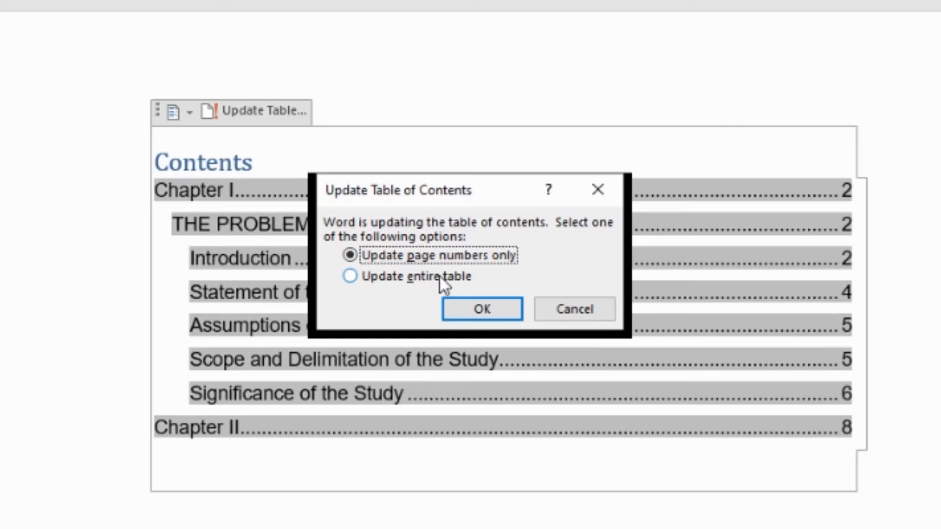
click(350, 276)
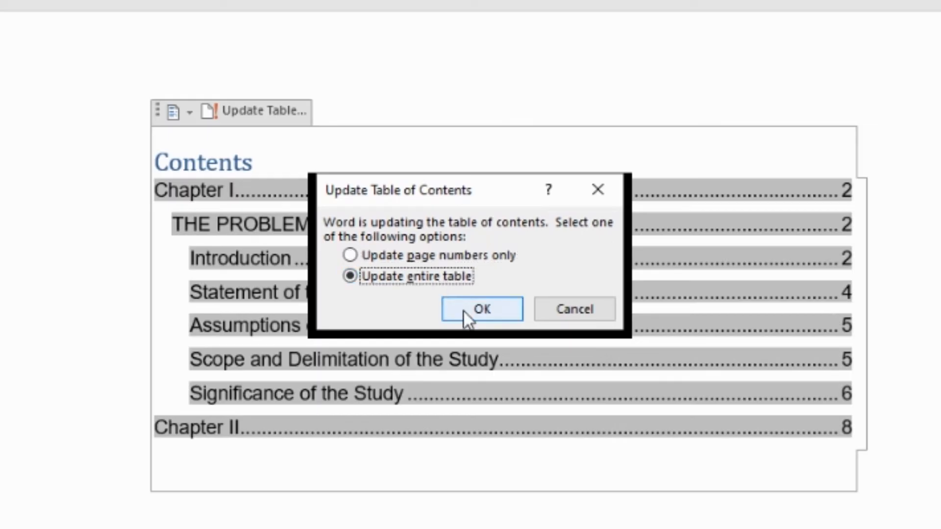
click(481, 308)
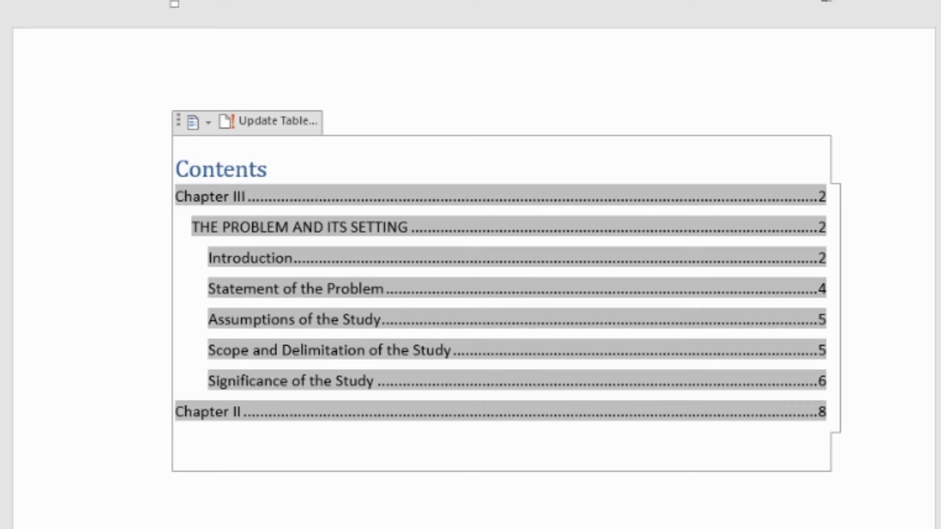
click(244, 197)
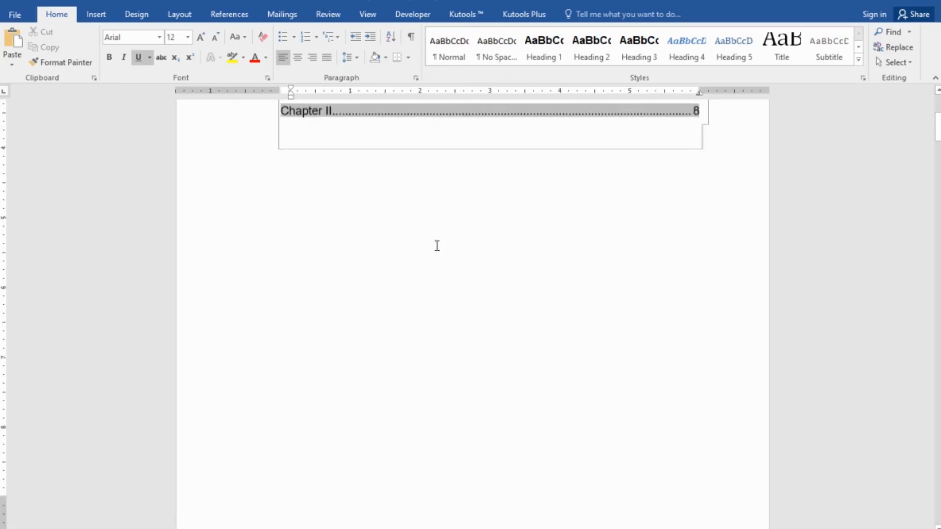
scroll(down, 3)
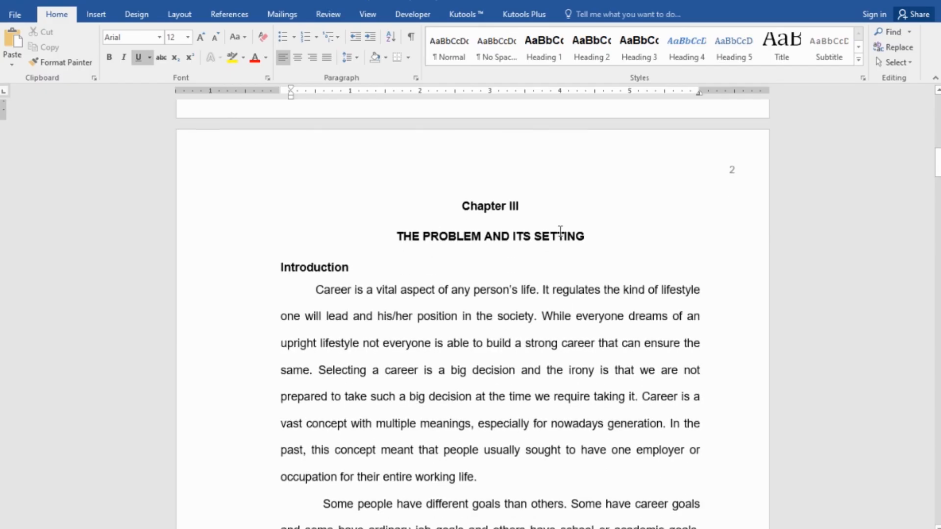
mouse_move(462, 381)
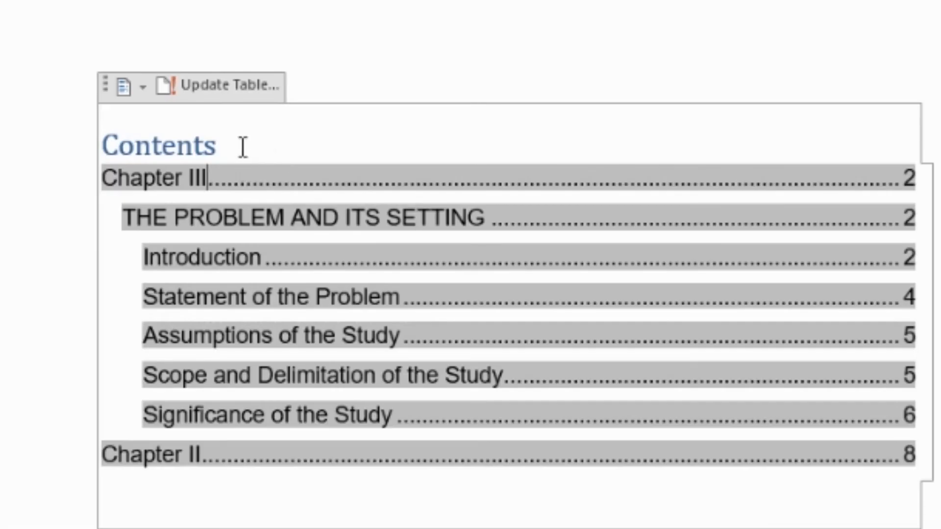
mouse_move(233, 90)
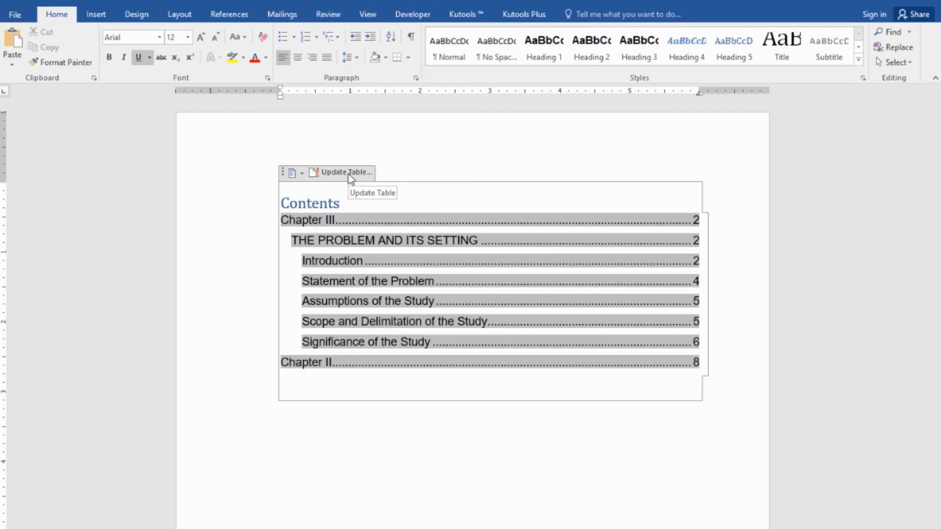
click(335, 221)
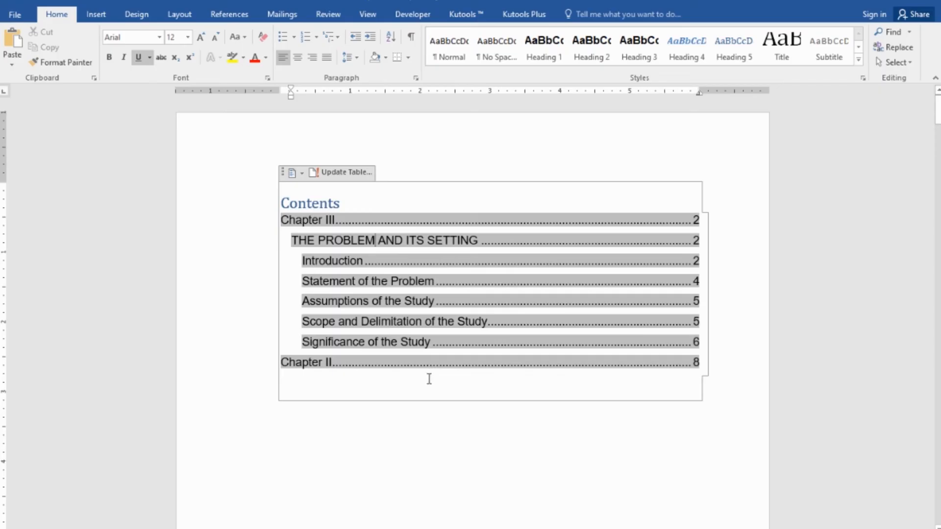
click(427, 377)
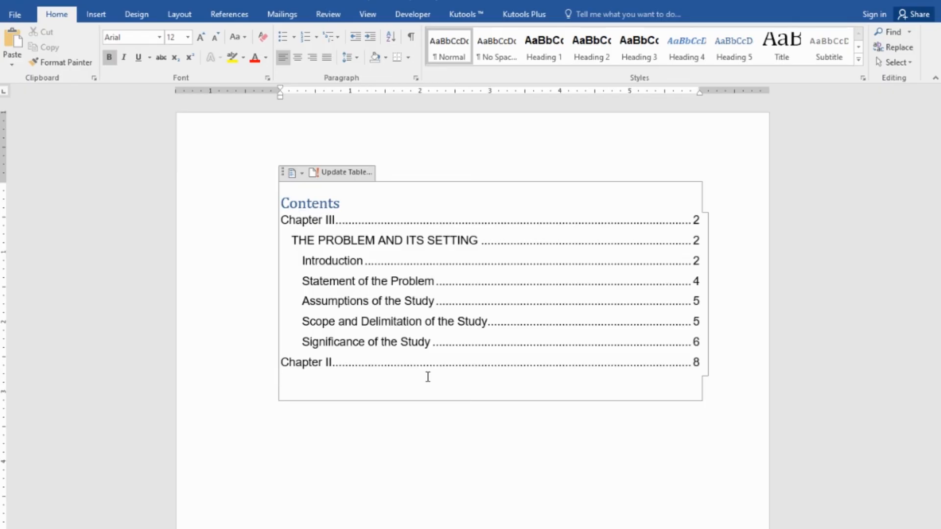
click(282, 381)
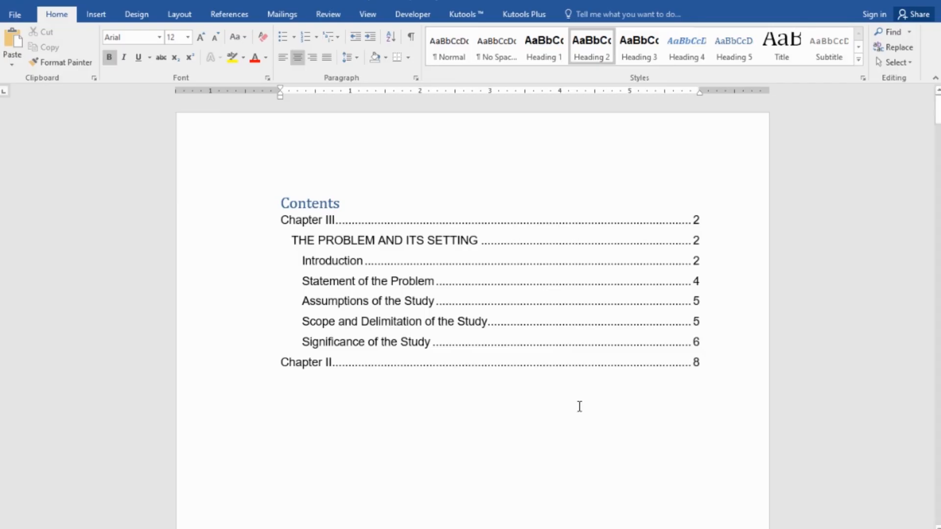
mouse_move(512, 399)
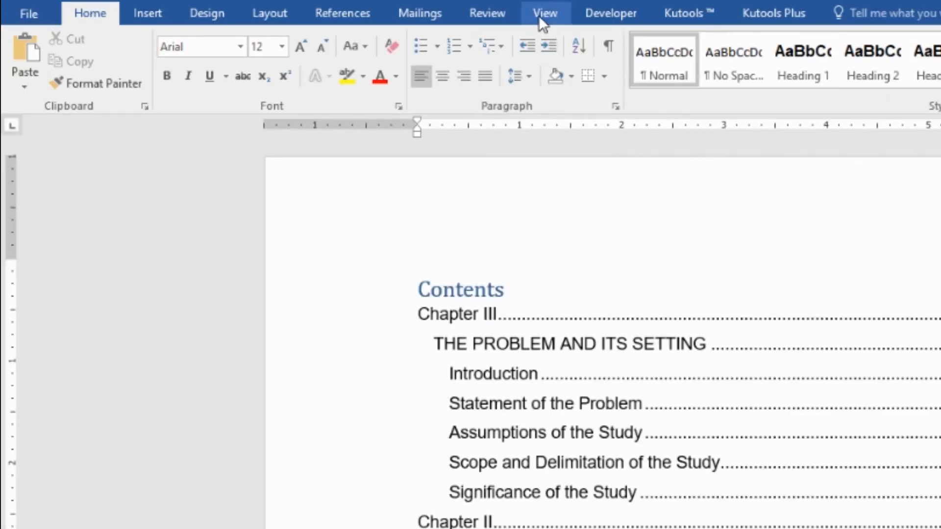
Show the Navigation Pane and jump via THE PROBLEM AND ITS SETTING to the Introduction heading.
click(544, 13)
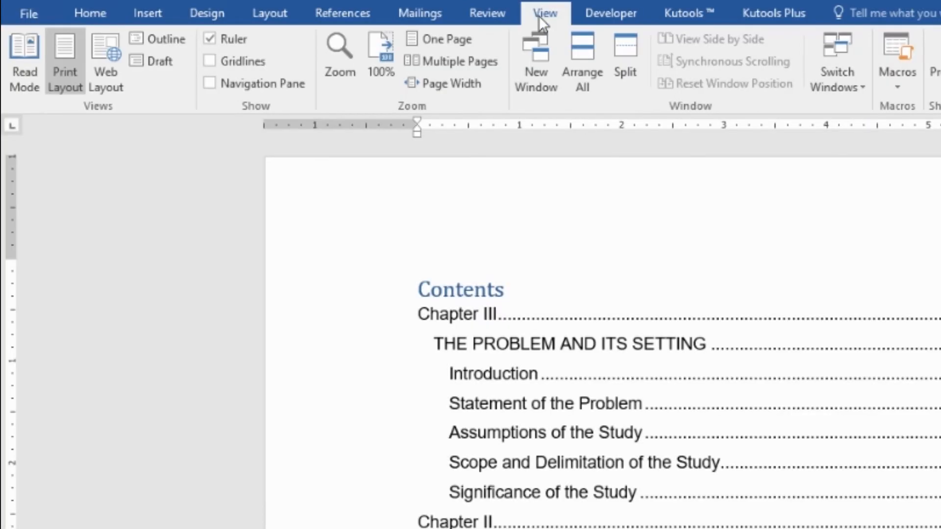
mouse_move(343, 13)
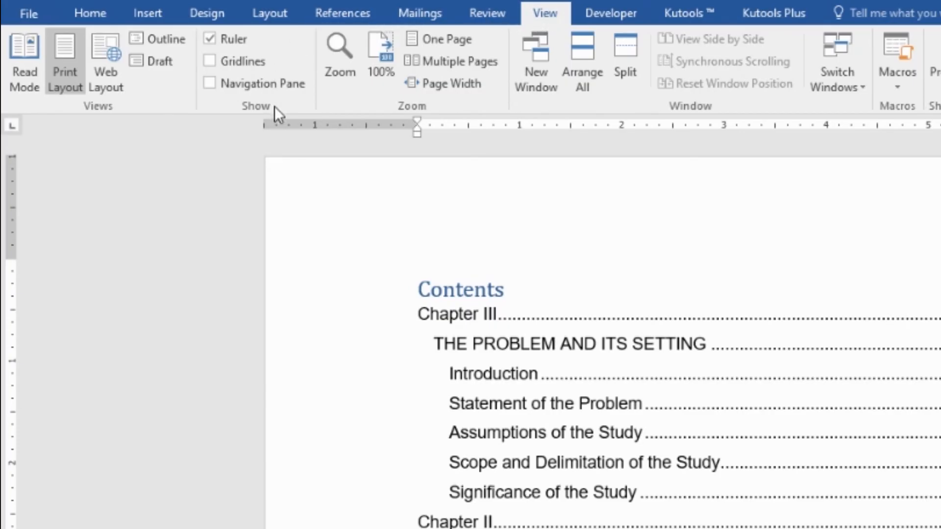
mouse_move(251, 106)
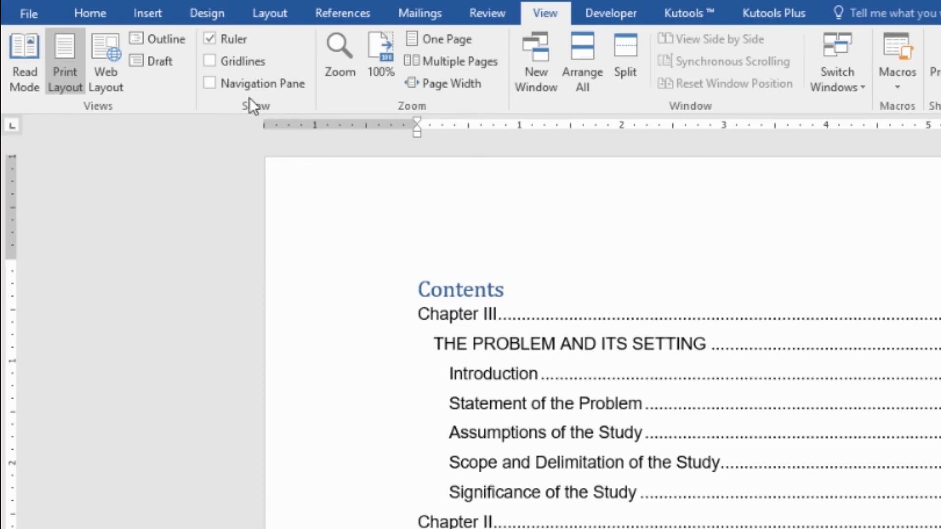
mouse_move(210, 83)
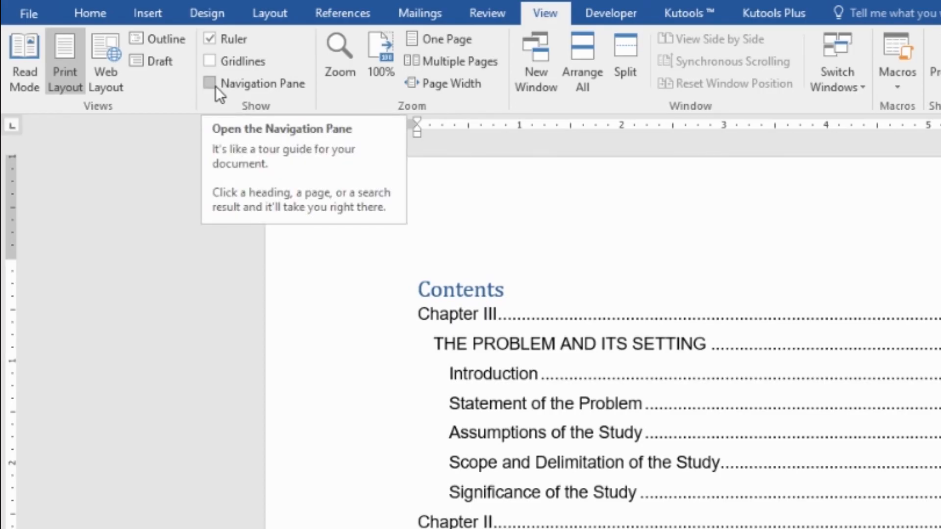
click(210, 82)
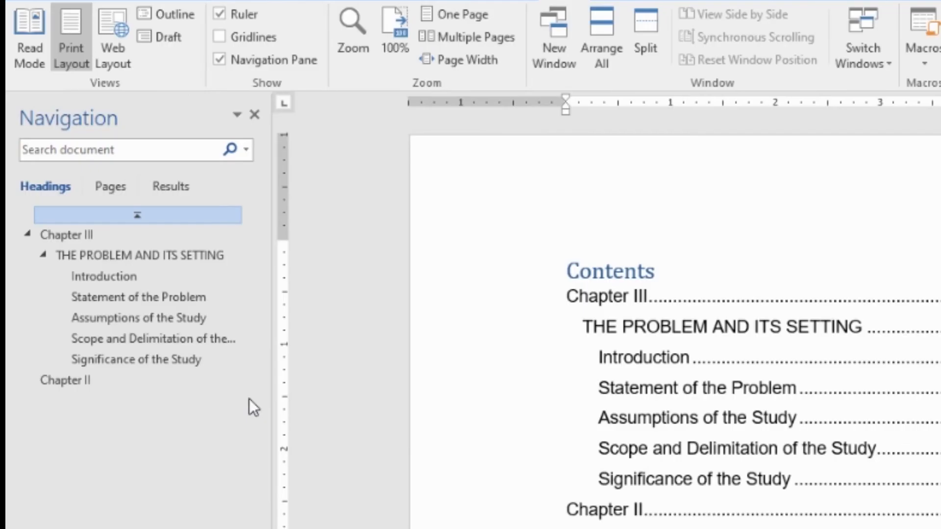
mouse_move(280, 328)
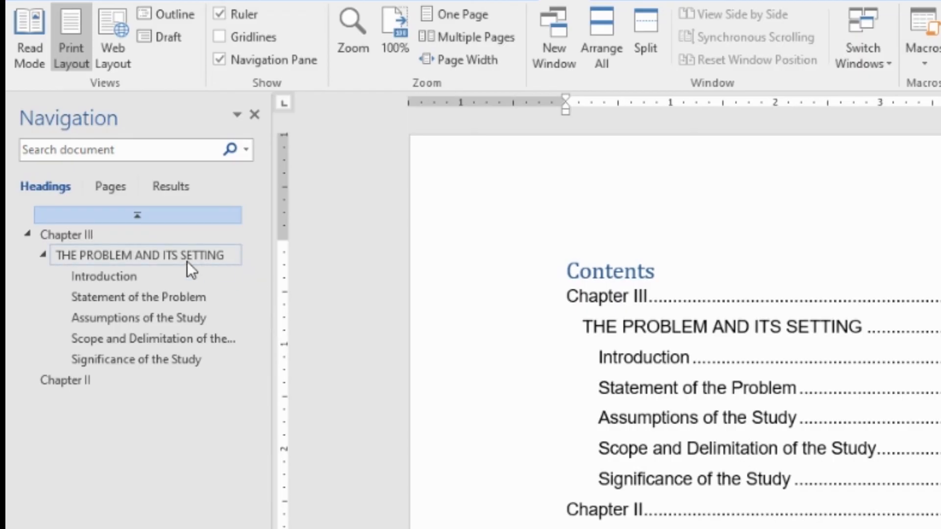
click(102, 276)
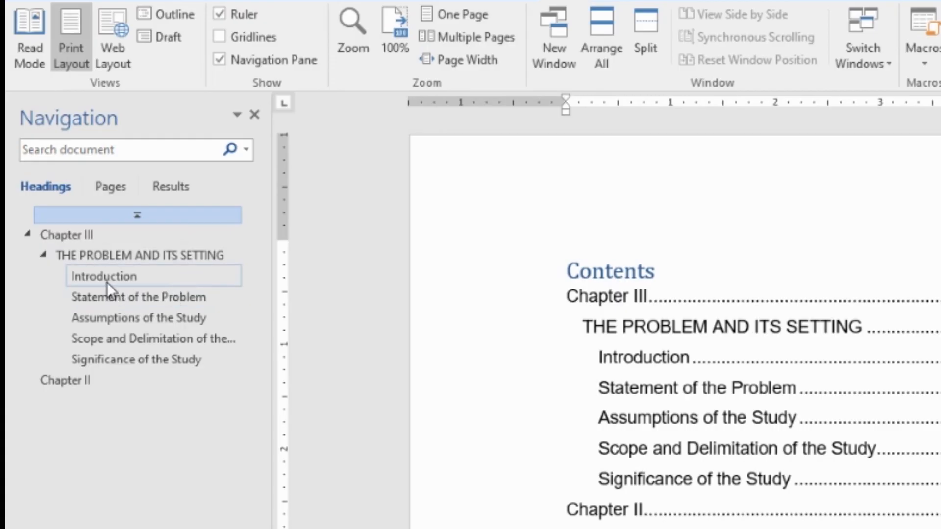
click(103, 276)
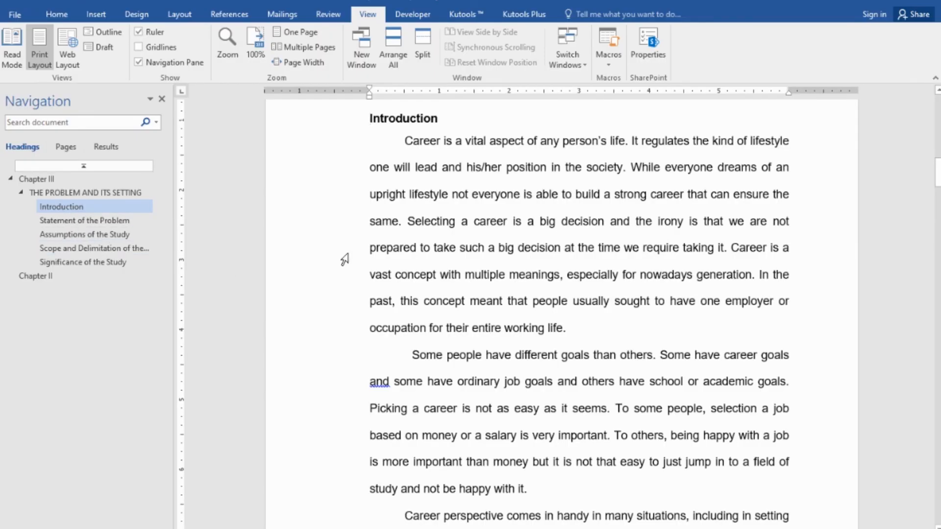
Jump to Scope and Delimitation of the Study, then Introduction, then back to the table of contents.
scroll(down, 3)
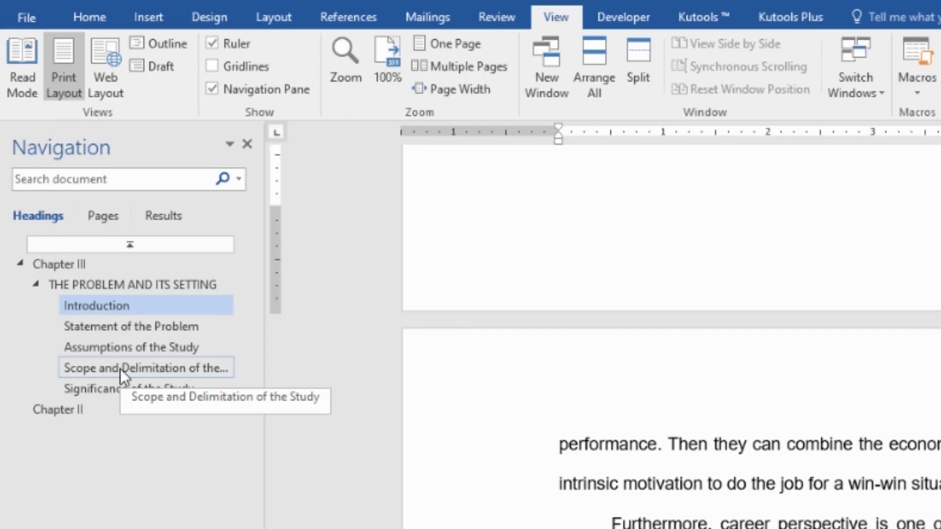
mouse_move(108, 381)
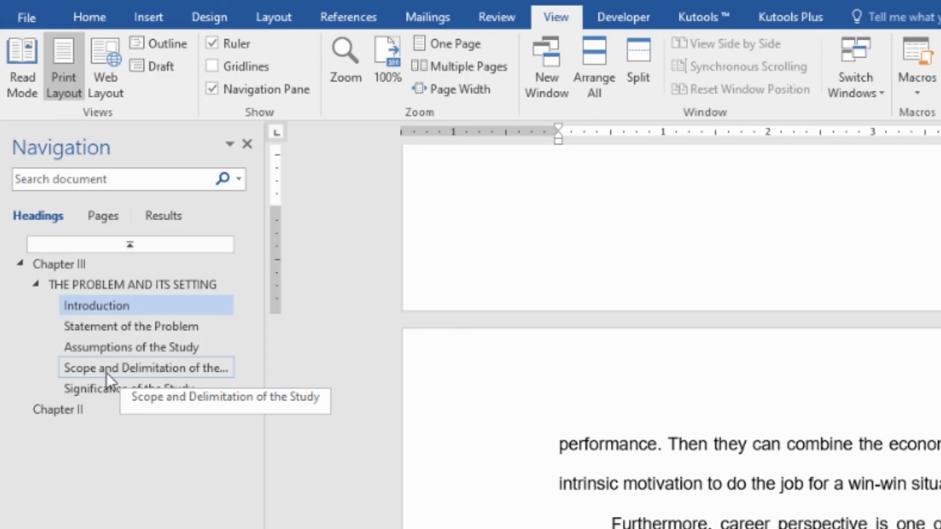
mouse_move(134, 381)
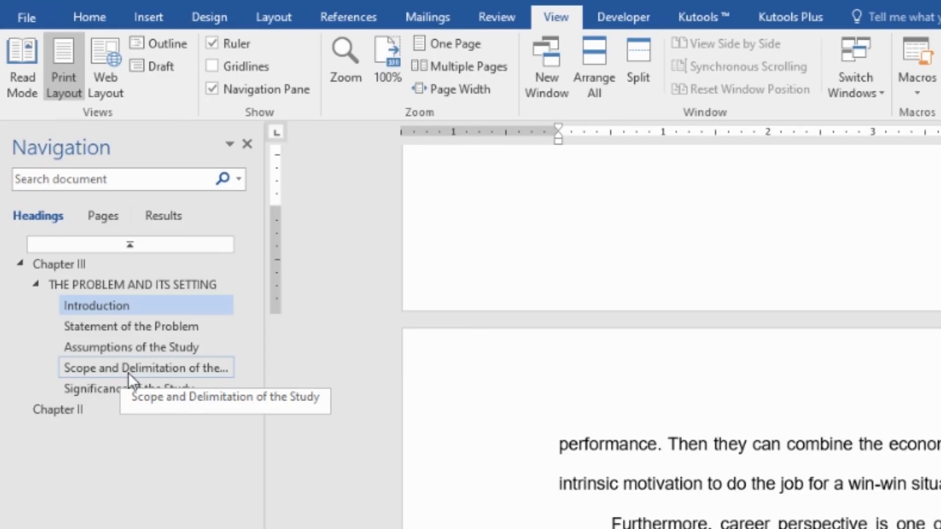
click(145, 367)
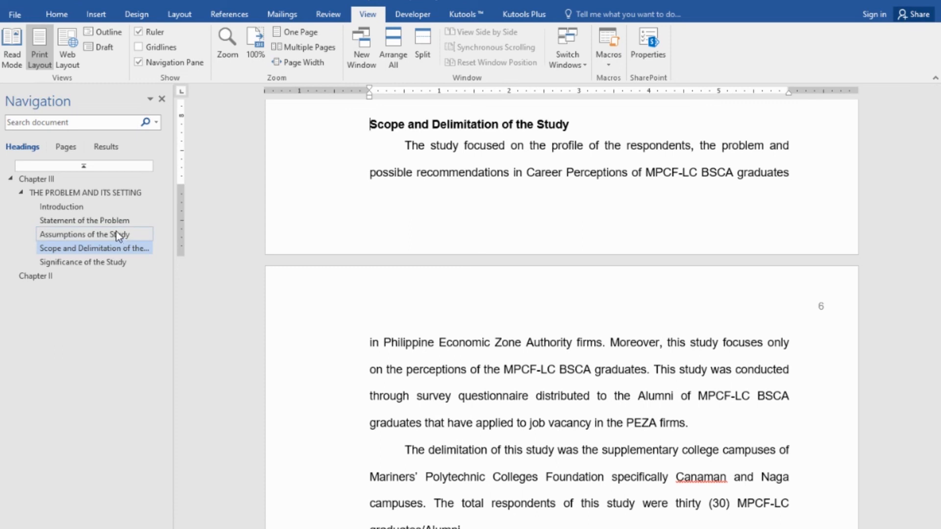
mouse_move(60, 207)
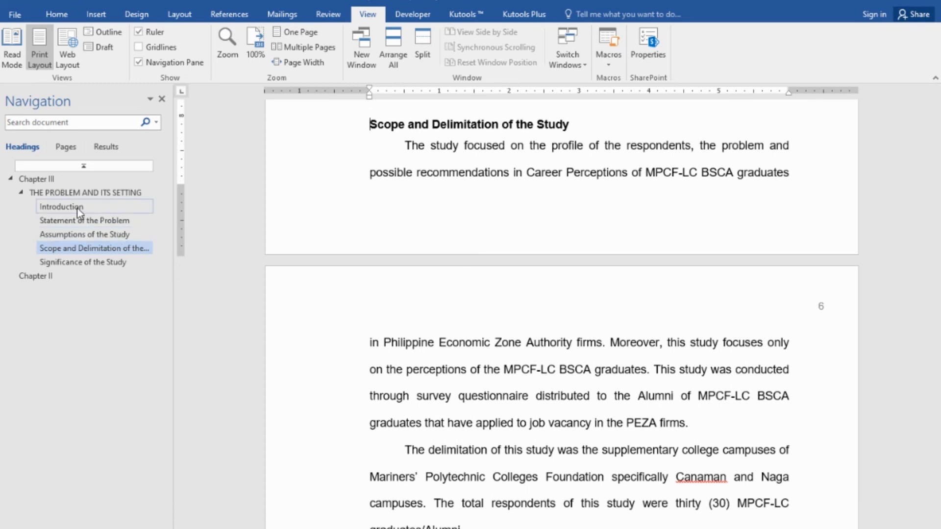
click(61, 207)
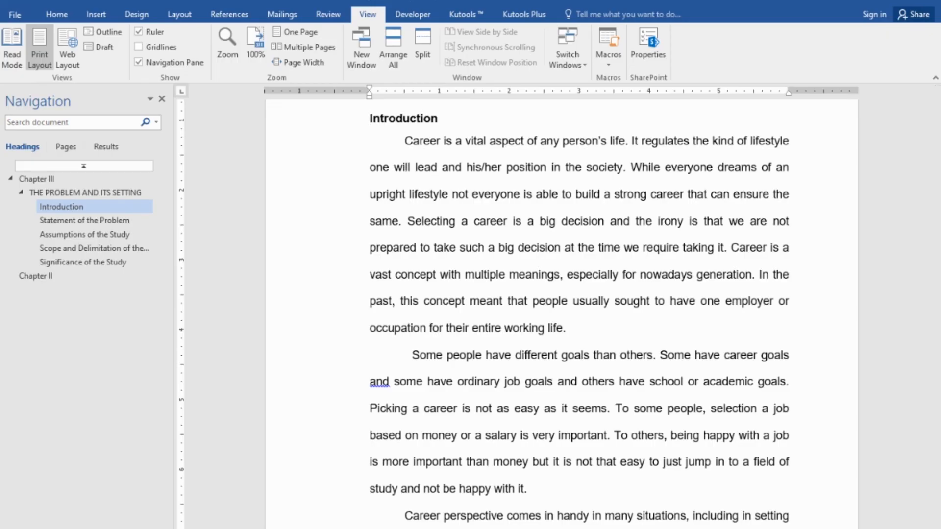
click(56, 13)
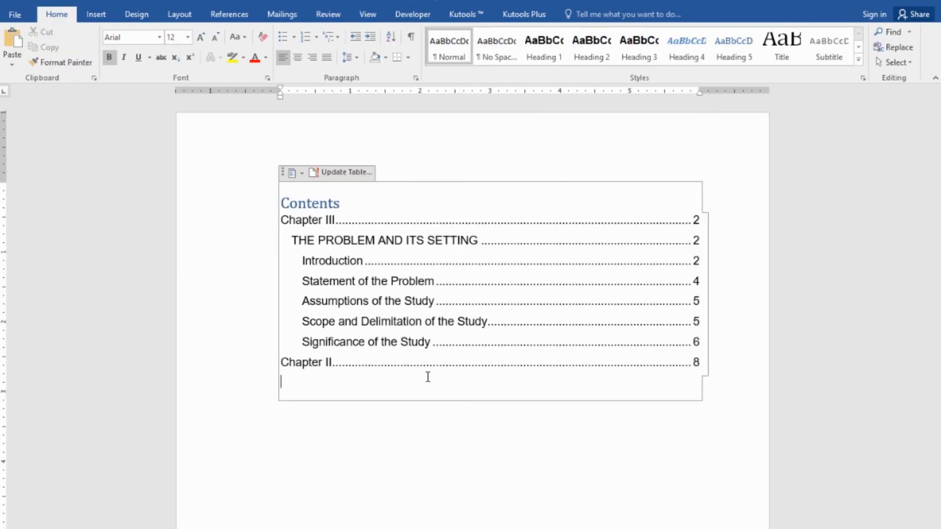